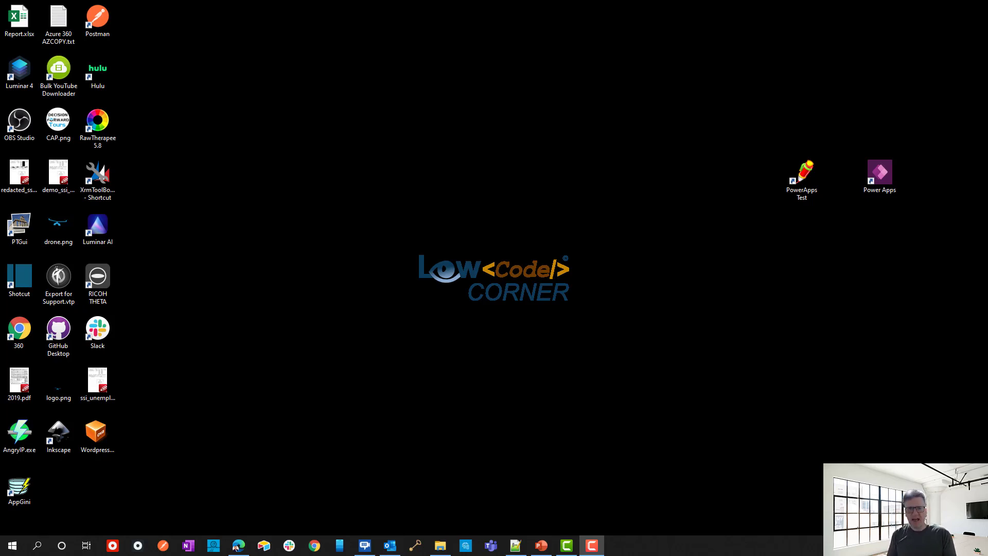
{"action": "mouse_move", "coordinate": [779, 304]}
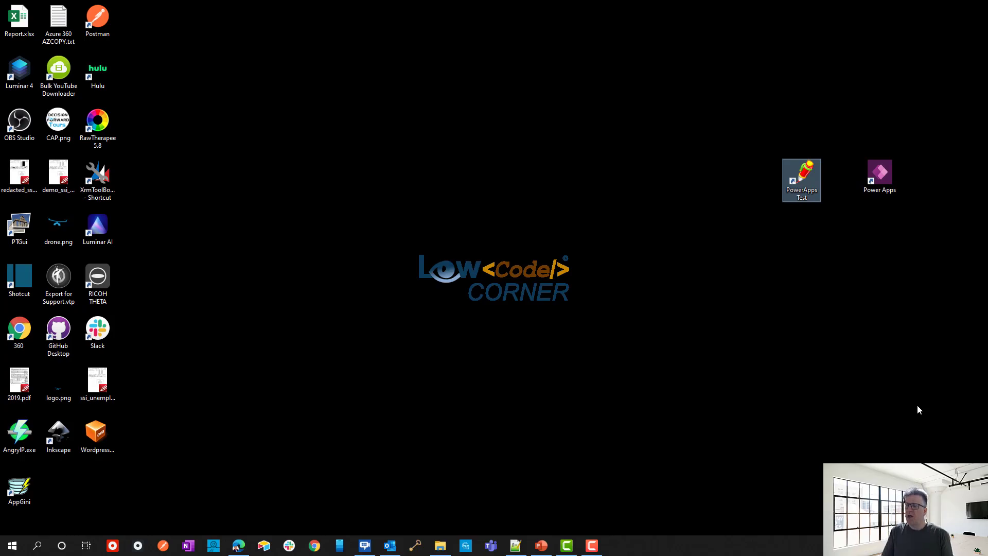
Run the PowerApps Test app, add a grid row with value 2222 and context text 'My Context Value, Some Value'.
{"action": "key", "text": "f11"}
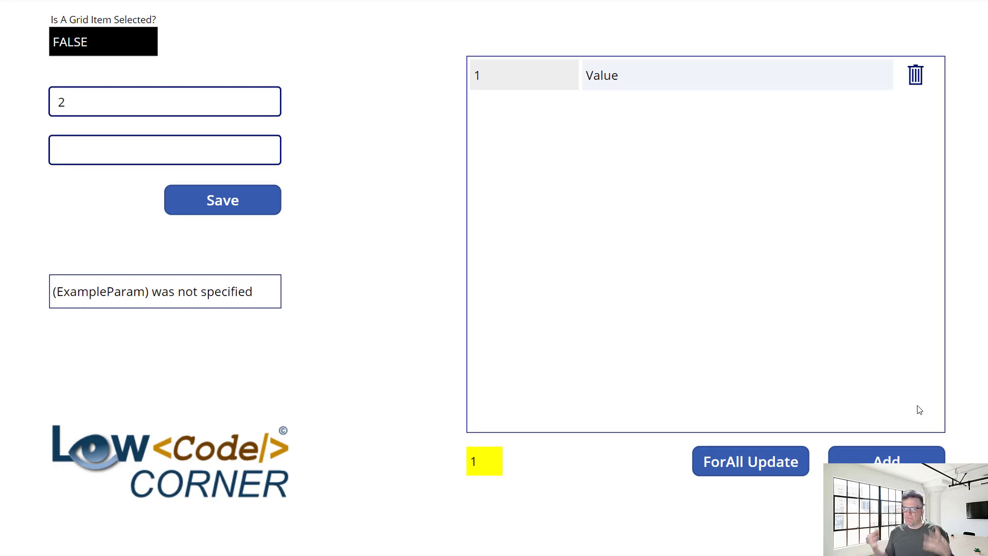
{"action": "left_click", "coordinate": [885, 460]}
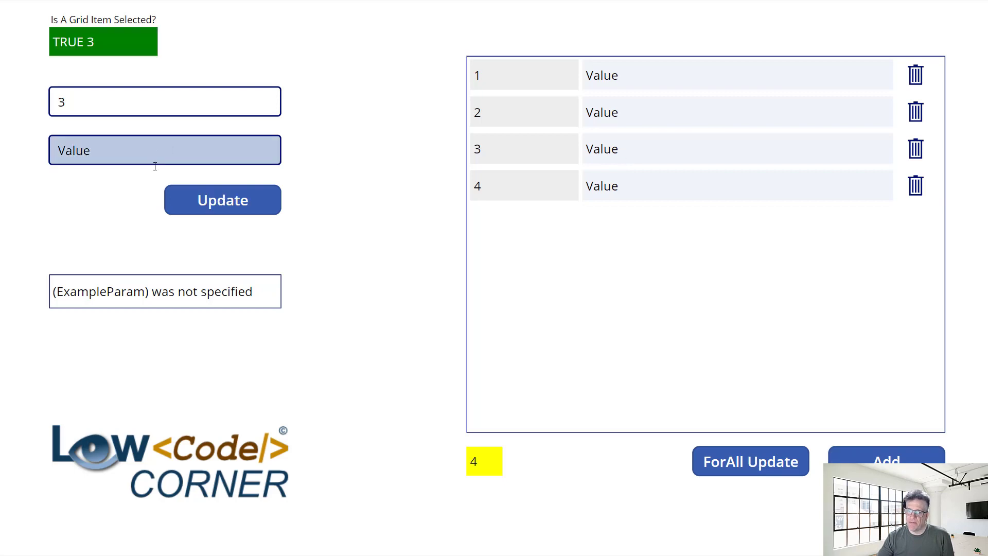
{"action": "type", "text": "2222"}
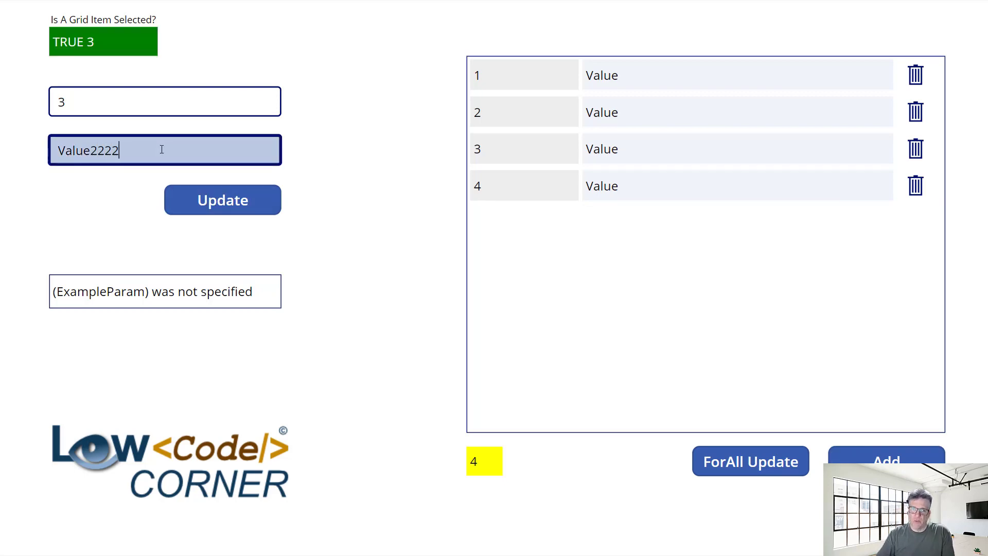
{"action": "left_click", "coordinate": [222, 200]}
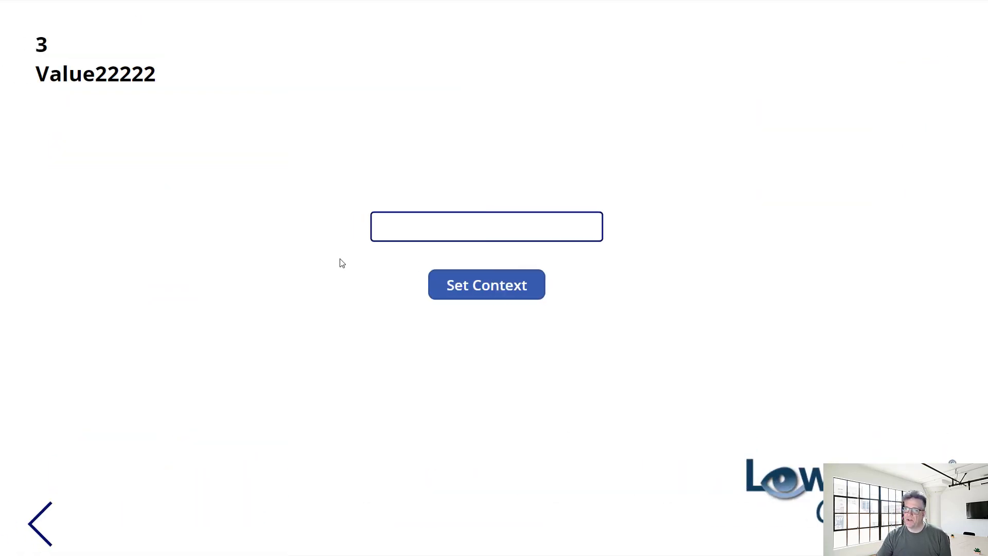
{"action": "type", "text": "My Context Value, Some Value"}
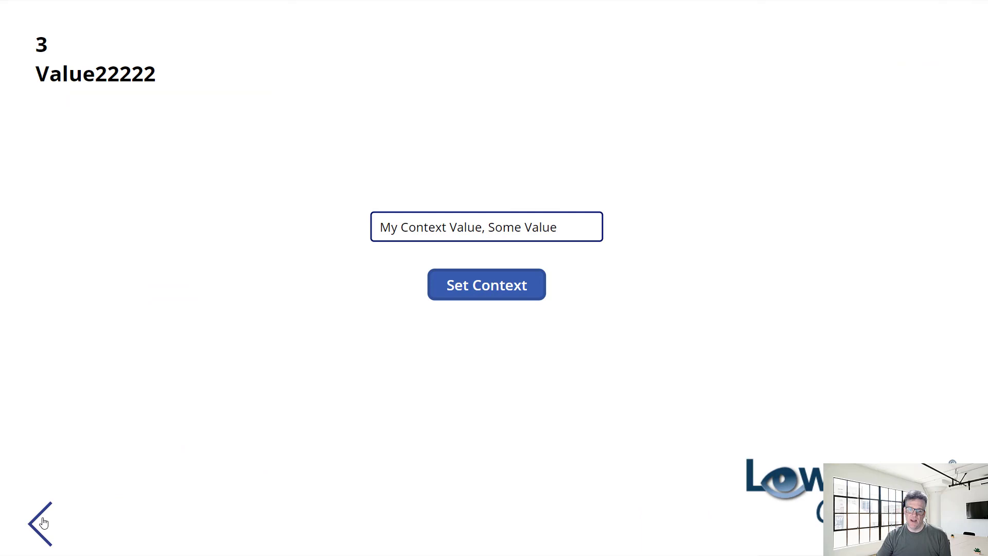
Append -updated to every grid value, close the app and switch Chrome to full screen.
{"action": "left_click", "coordinate": [41, 523]}
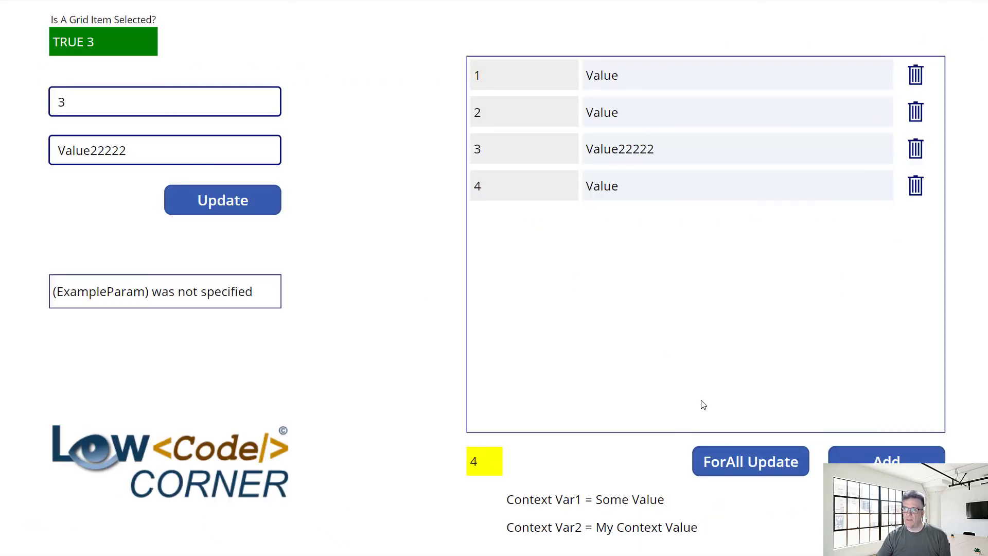
{"action": "left_click", "coordinate": [750, 461]}
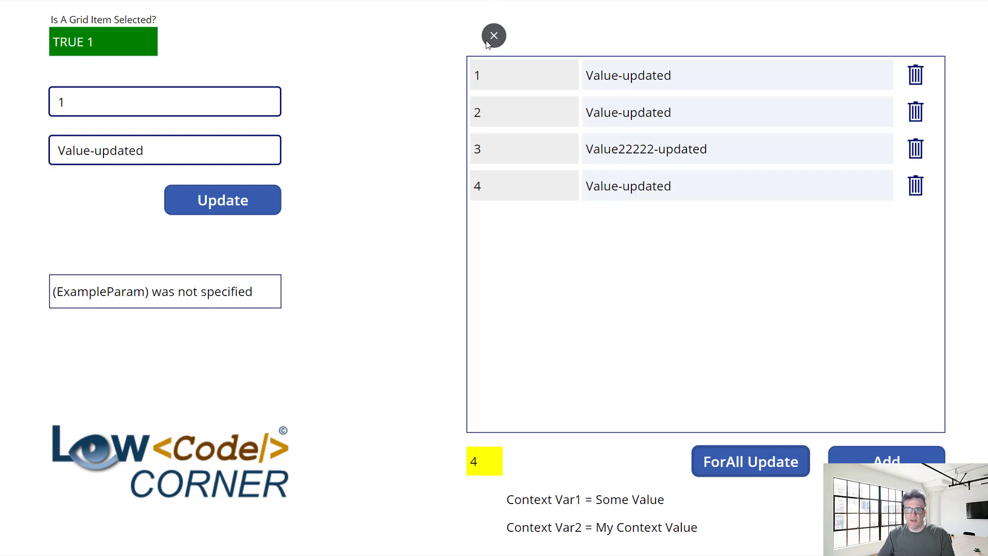
{"action": "left_click", "coordinate": [494, 35]}
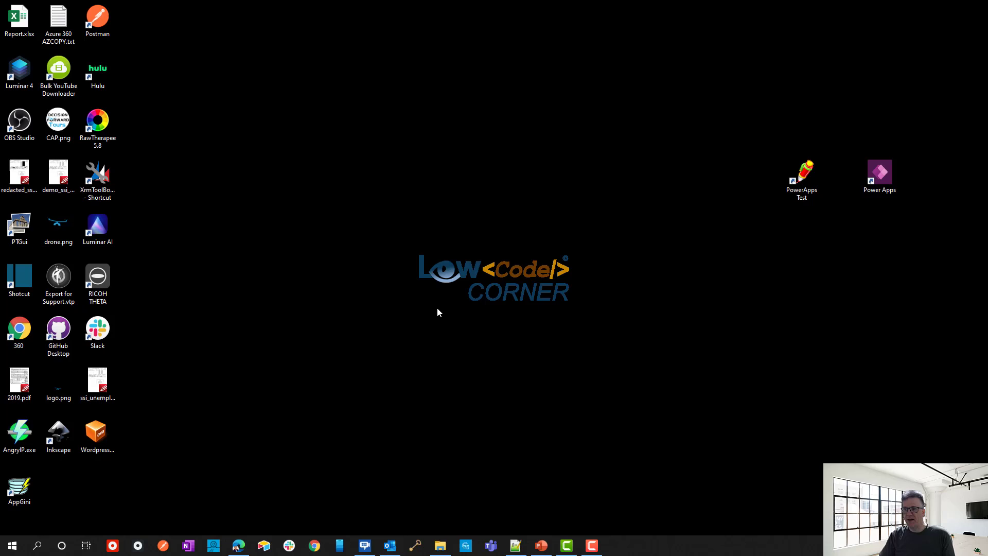
{"action": "mouse_move", "coordinate": [714, 405]}
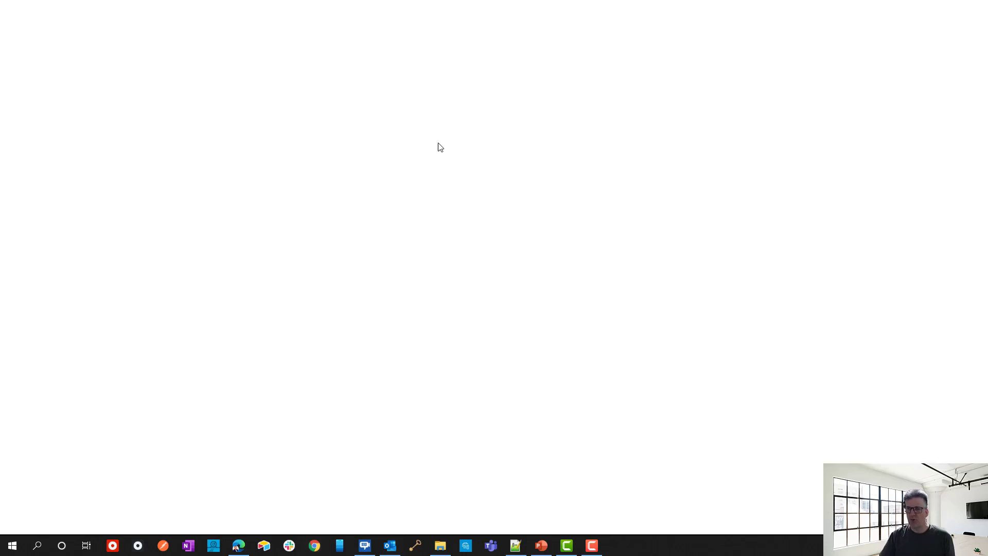
{"action": "left_click", "coordinate": [314, 545]}
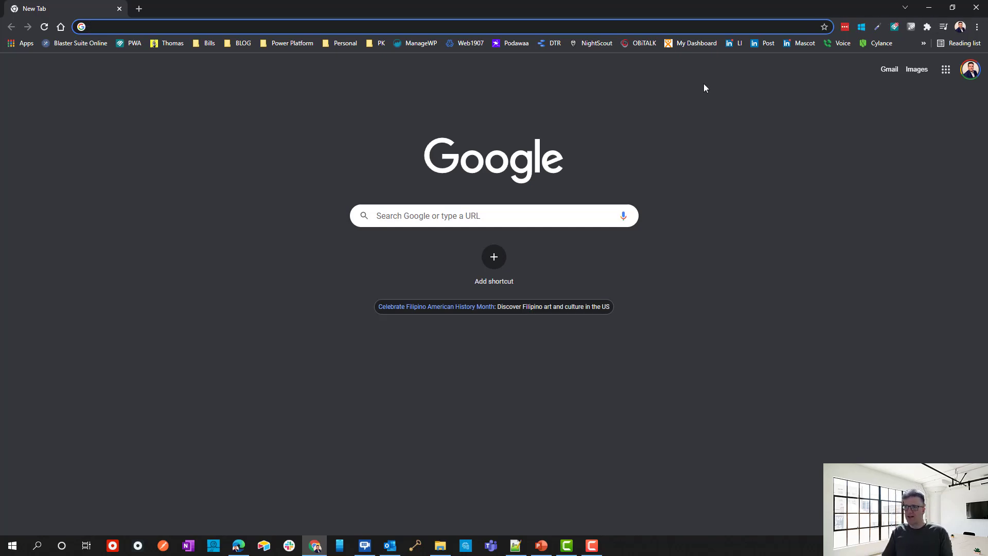
{"action": "mouse_move", "coordinate": [674, 95]}
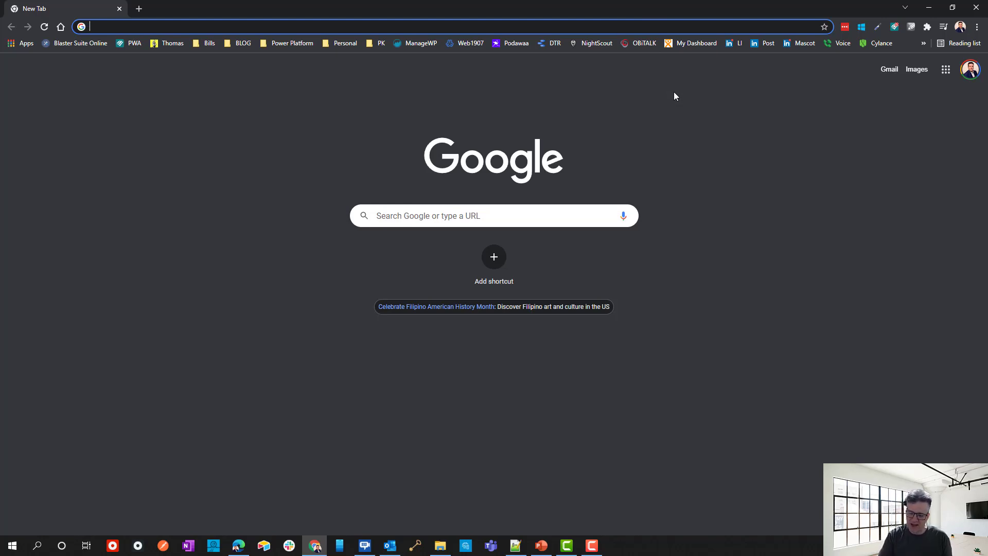
{"action": "key", "text": "F11"}
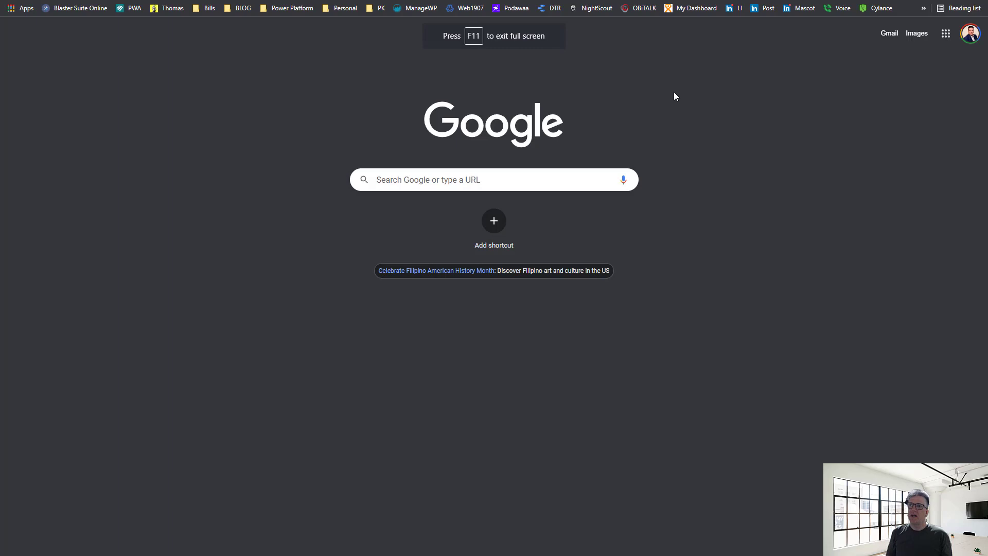
{"action": "mouse_move", "coordinate": [433, 42]}
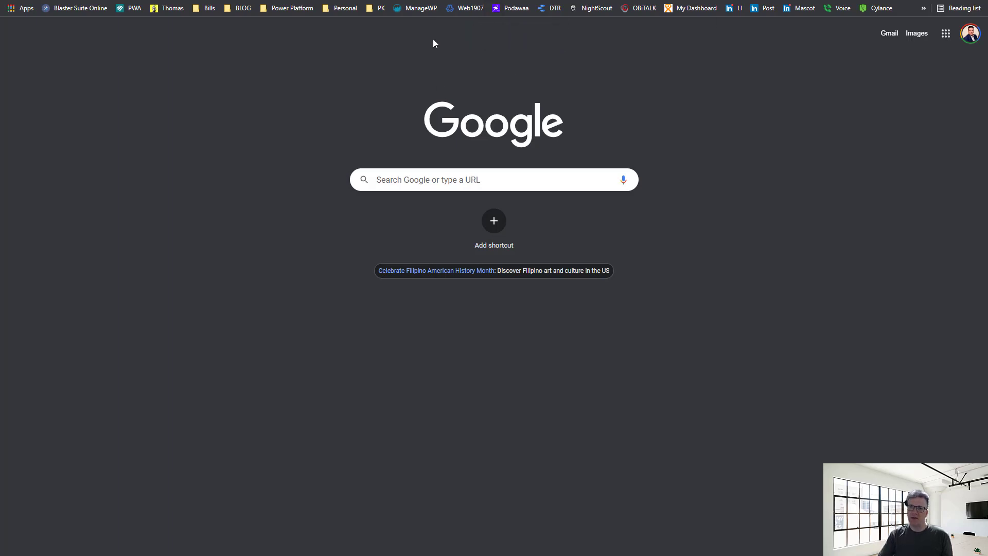
{"action": "mouse_move", "coordinate": [853, 23]}
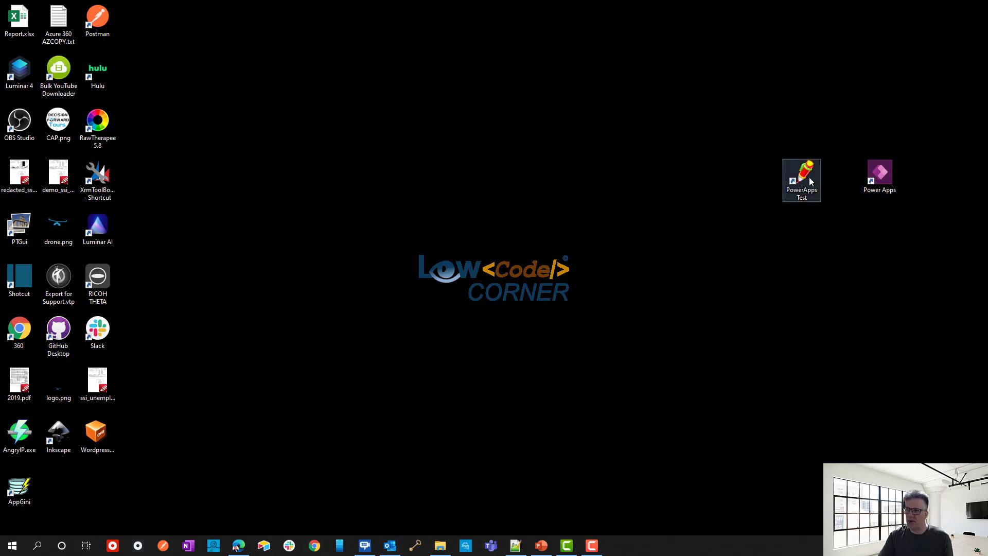
Show the PowerApps Test shortcut's properties and select its Start in folder path.
{"action": "right_click", "coordinate": [802, 180]}
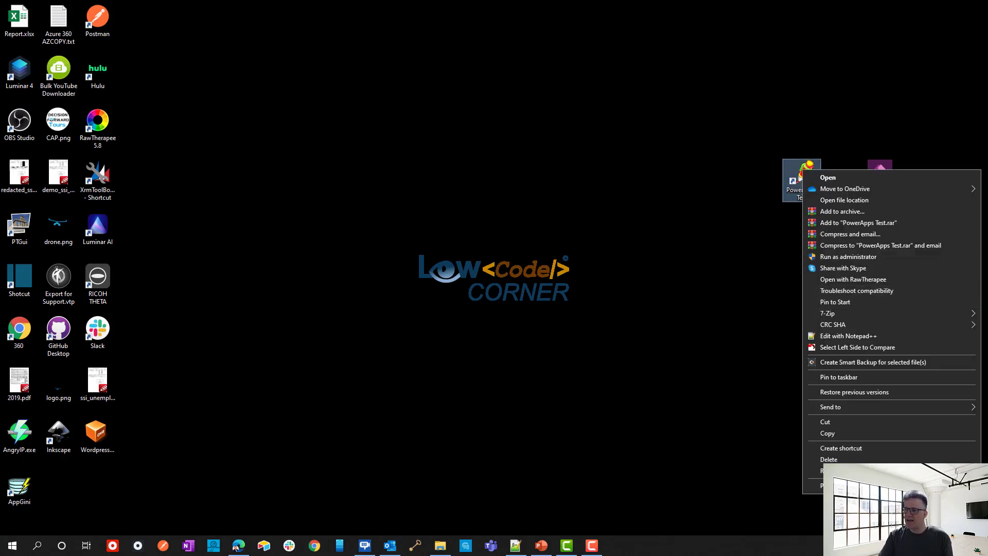
{"action": "left_click", "coordinate": [842, 471]}
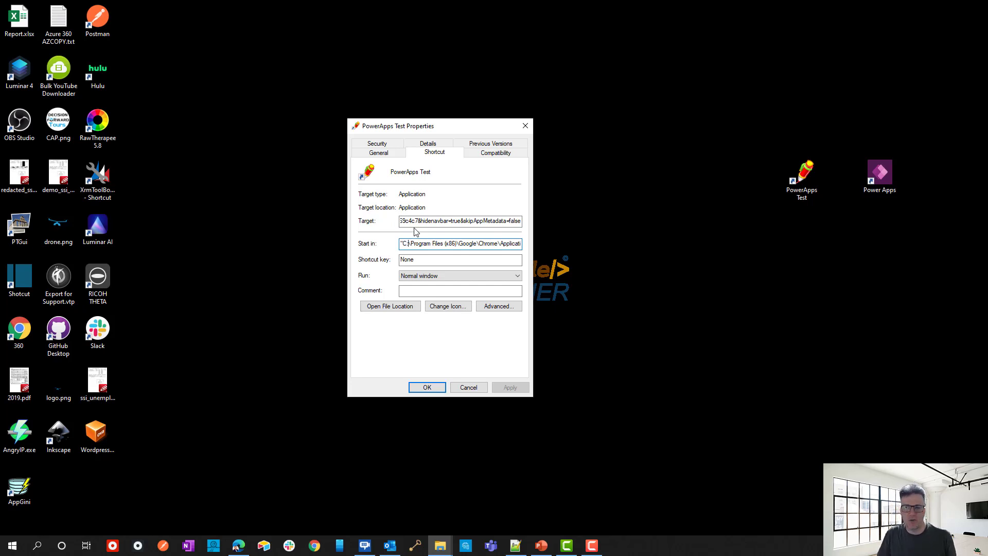
{"action": "mouse_move", "coordinate": [426, 241]}
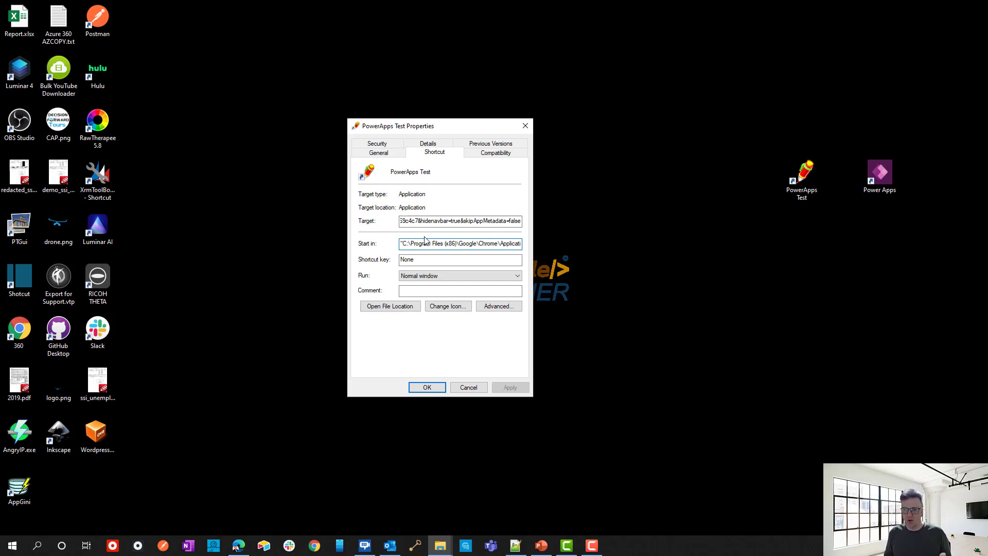
{"action": "mouse_move", "coordinate": [493, 269]}
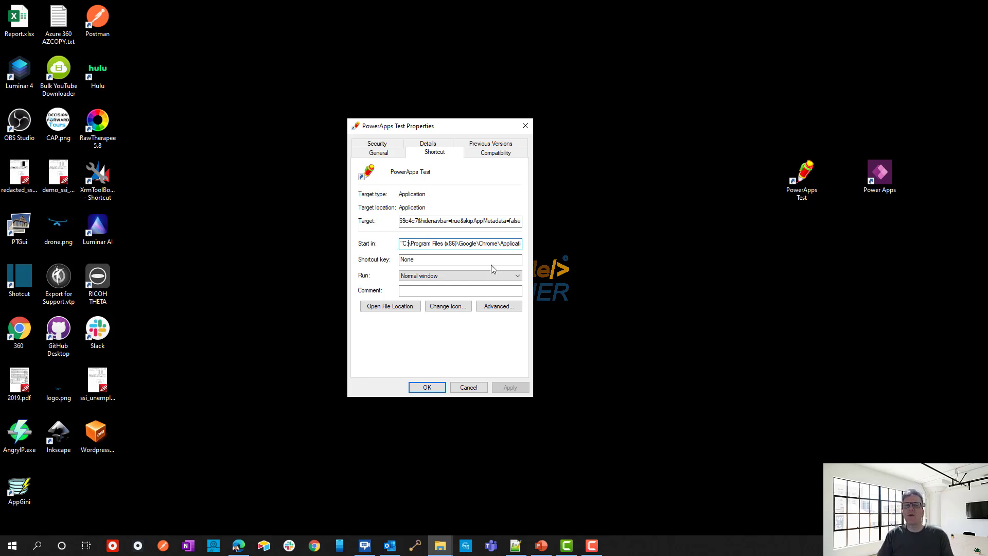
{"action": "mouse_move", "coordinate": [475, 269]}
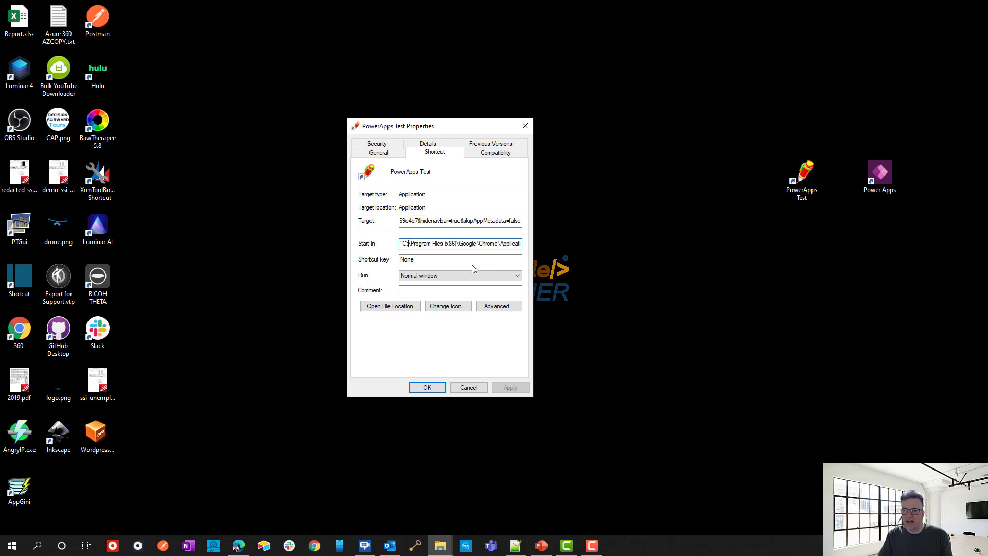
{"action": "triple_click", "coordinate": [460, 244]}
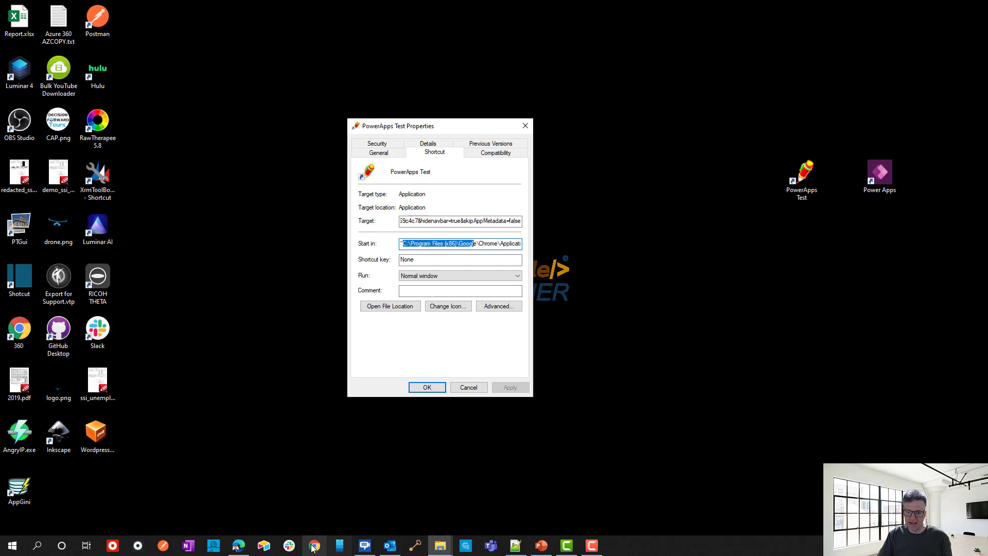
View the Google Chrome shortcut's properties and copy its chrome.exe target path.
{"action": "right_click", "coordinate": [314, 546]}
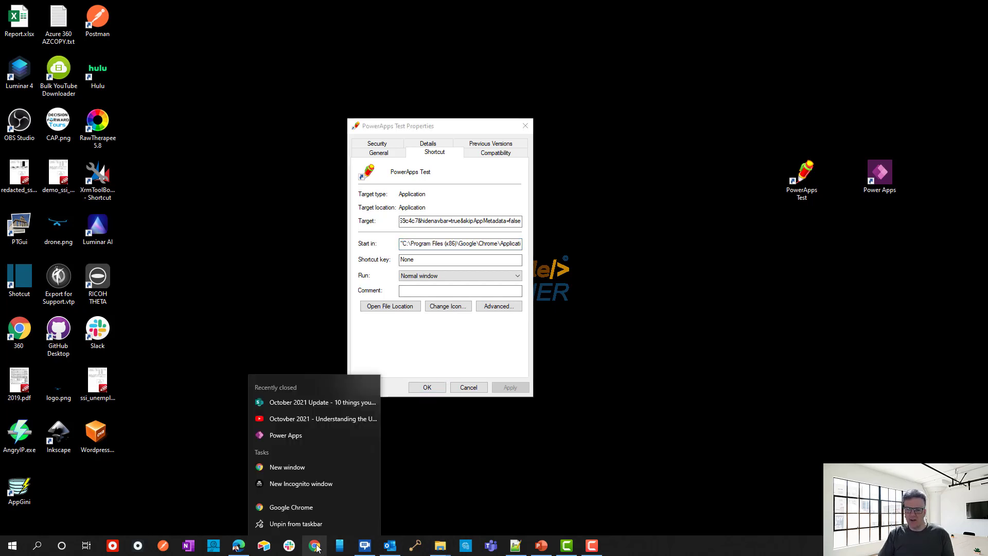
{"action": "mouse_move", "coordinate": [291, 507]}
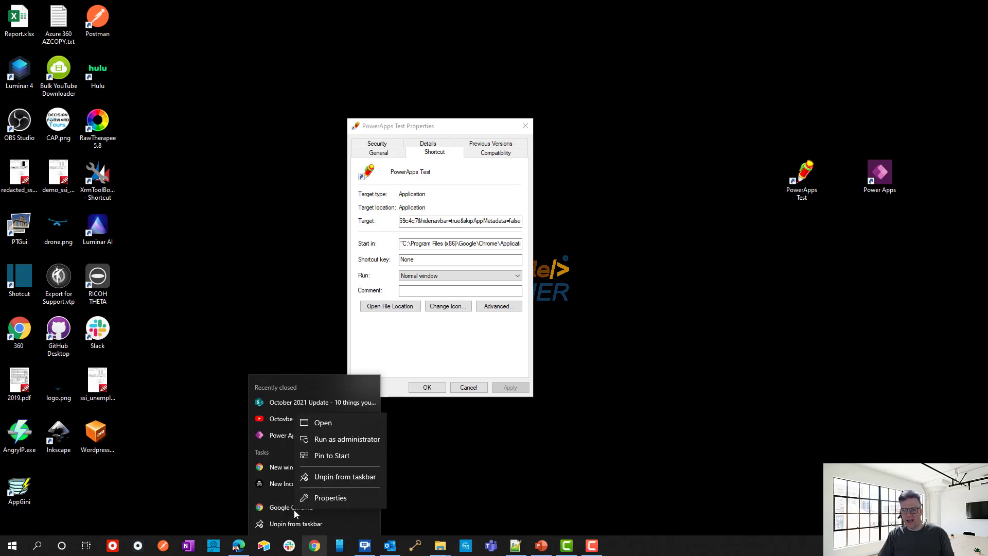
{"action": "left_click", "coordinate": [331, 497]}
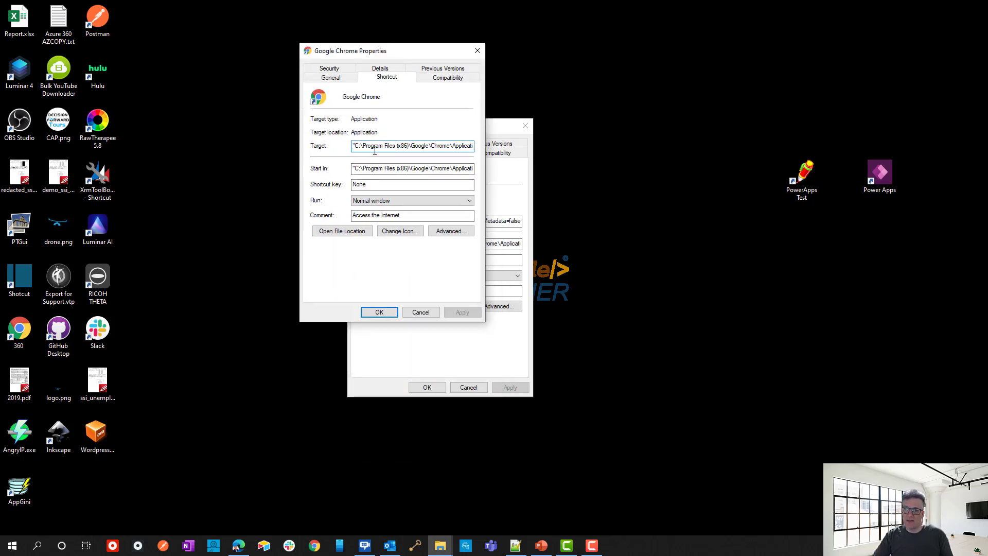
{"action": "triple_click", "coordinate": [412, 146]}
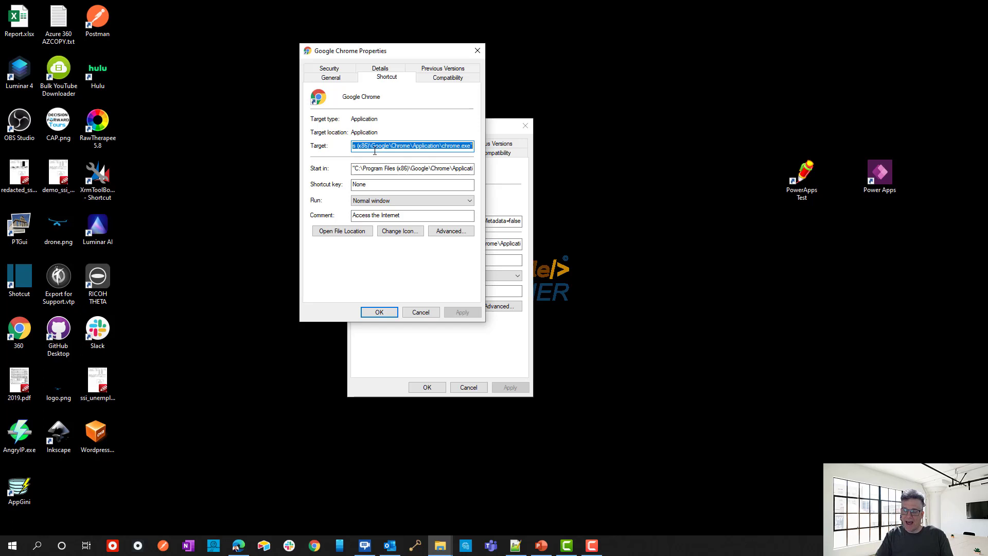
{"action": "key", "text": "Delete"}
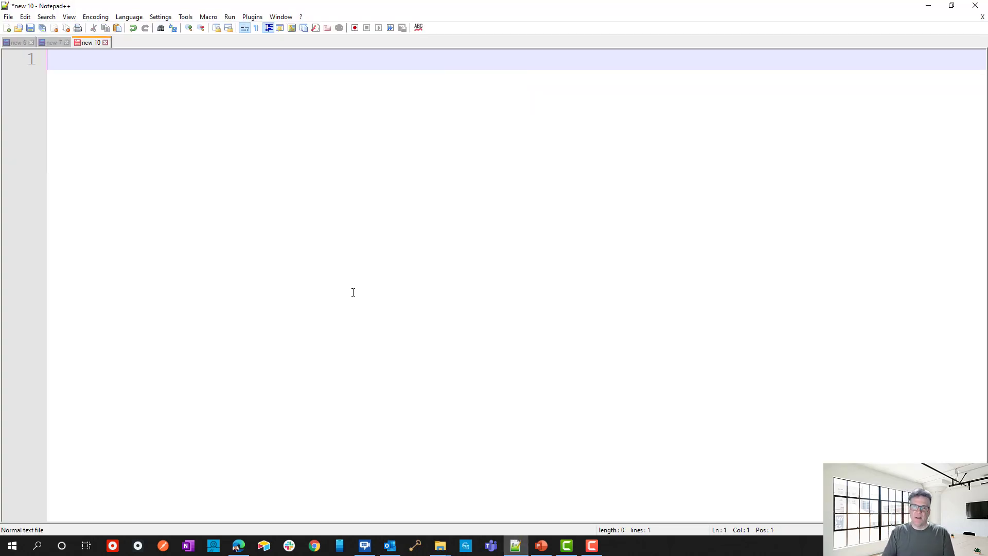
Put the quoted path "C:\Program Files (x86)\Google\Chrome\Application\chrome.exe" on line 1 of the document.
{"action": "type", "text": "\"C:\\Program Files (x86)\\Google\\Chrome\\Application\\chrome.exe\""}
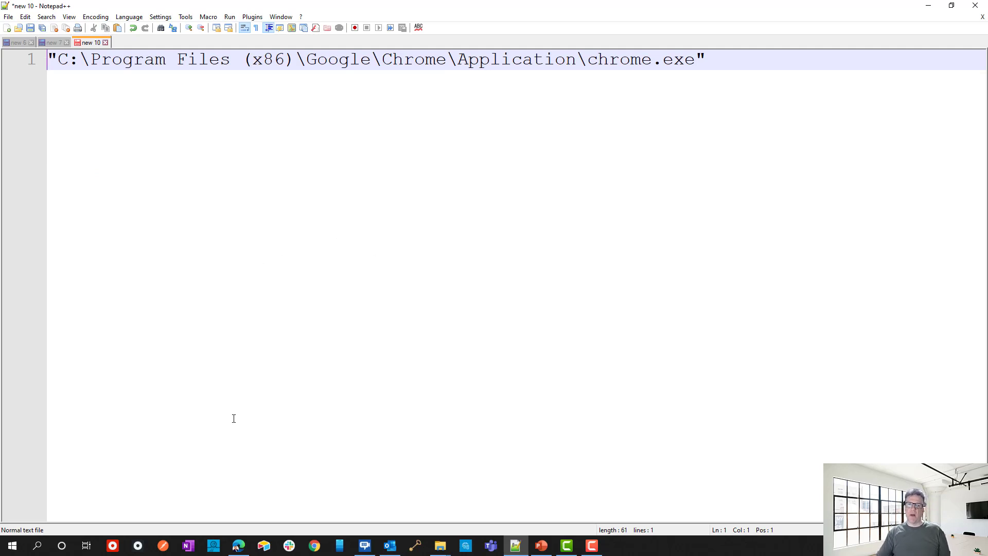
{"action": "left_click", "coordinate": [11, 545]}
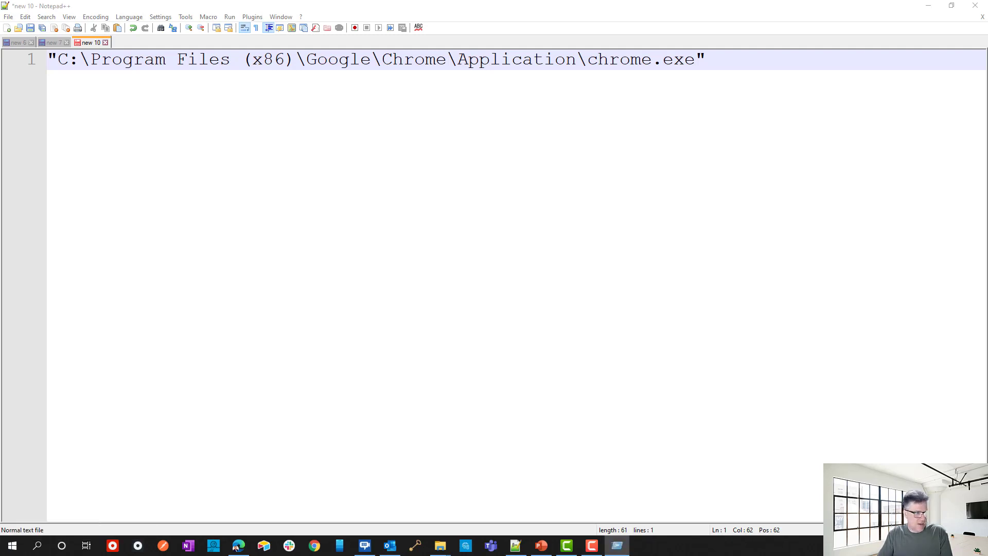
{"action": "key", "text": "Win+r"}
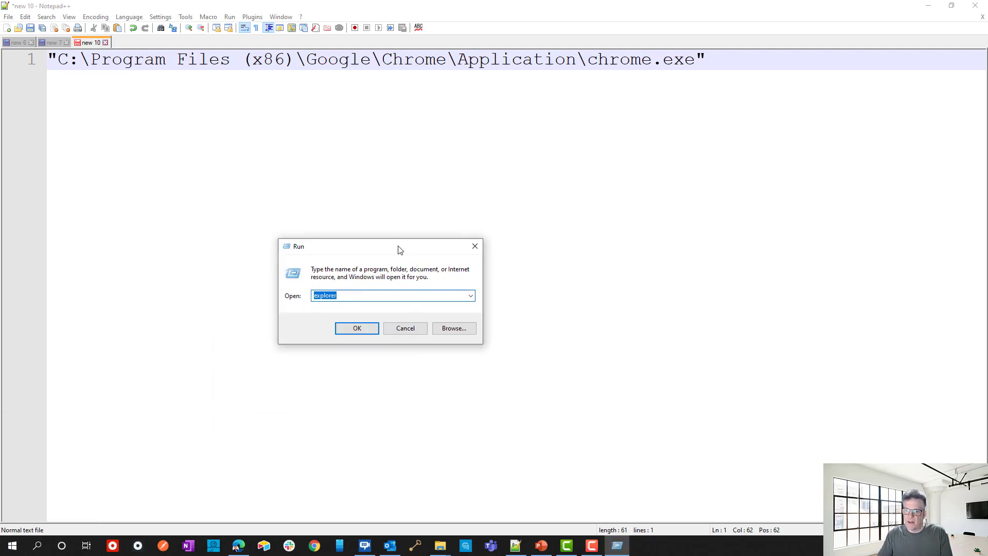
{"action": "mouse_move", "coordinate": [415, 284]}
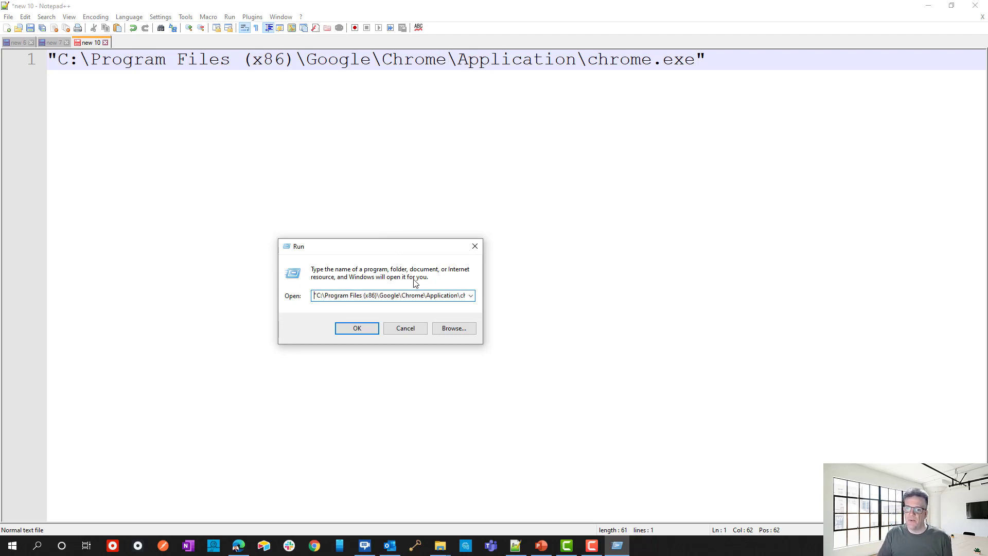
{"action": "left_click", "coordinate": [356, 328]}
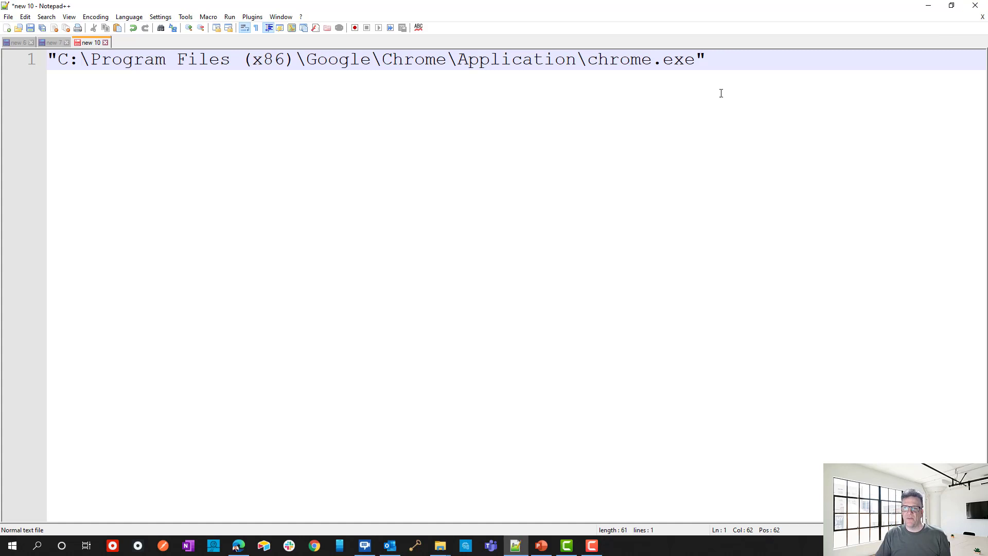
Add a space after the chrome.exe path and restore down Notepad++ to reveal the shortcut properties.
{"action": "double_click", "coordinate": [619, 59]}
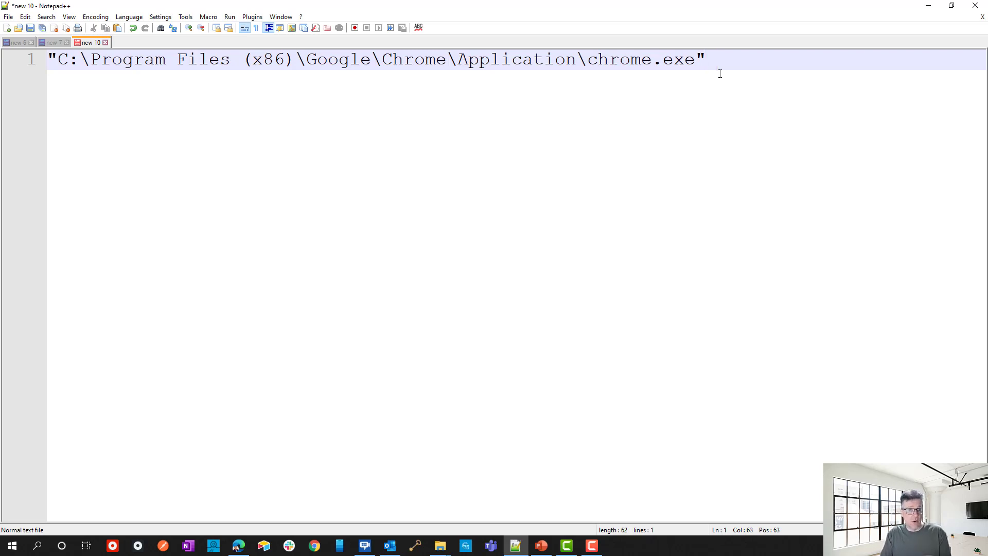
{"action": "left_click", "coordinate": [953, 6]}
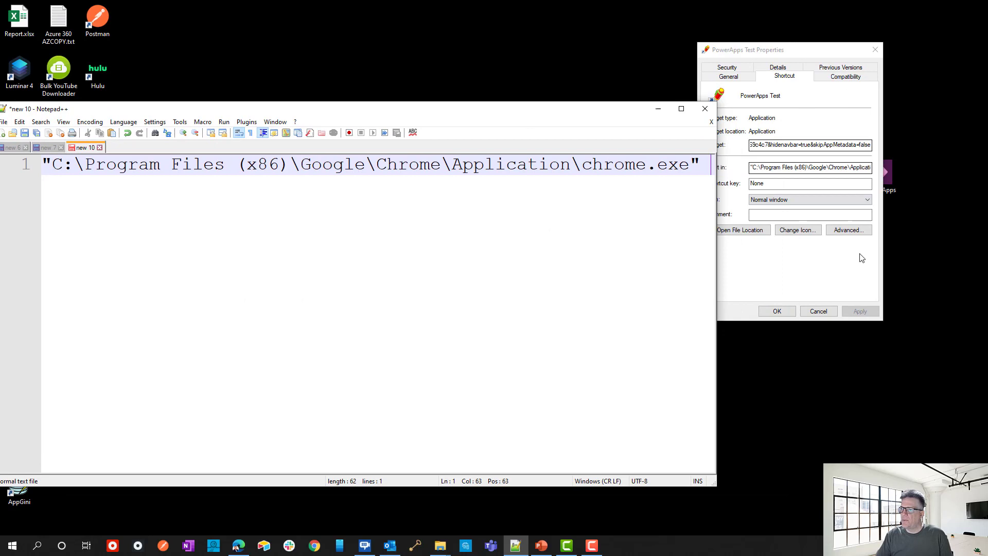
Copy the PowerApps Test shortcut's target and place it after the chrome.exe path.
{"action": "right_click", "coordinate": [801, 180]}
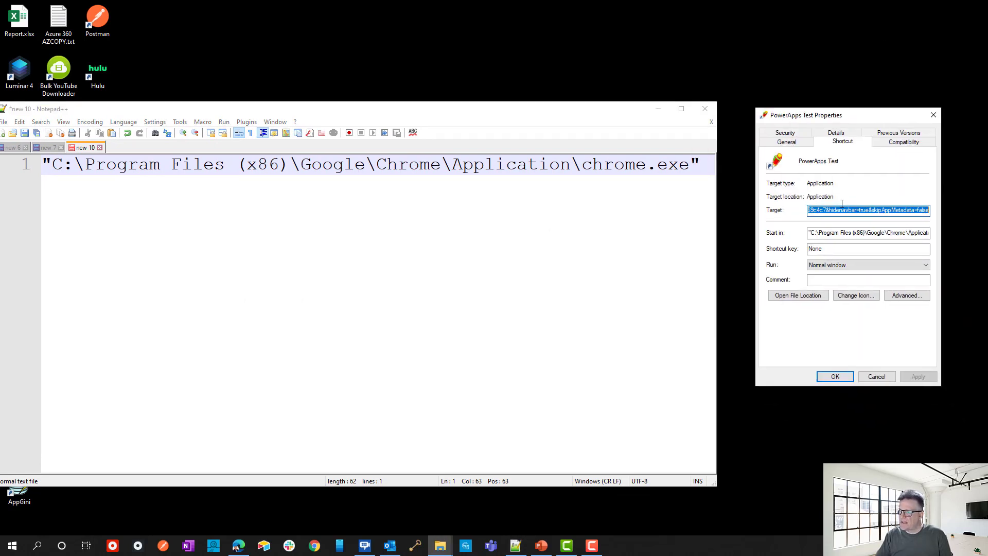
{"action": "left_click", "coordinate": [819, 210]}
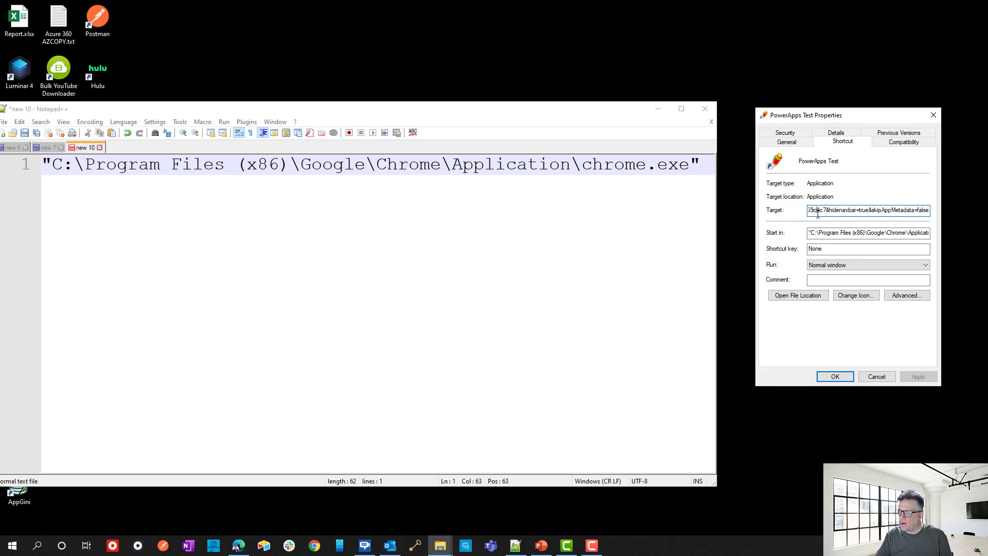
{"action": "triple_click", "coordinate": [868, 210]}
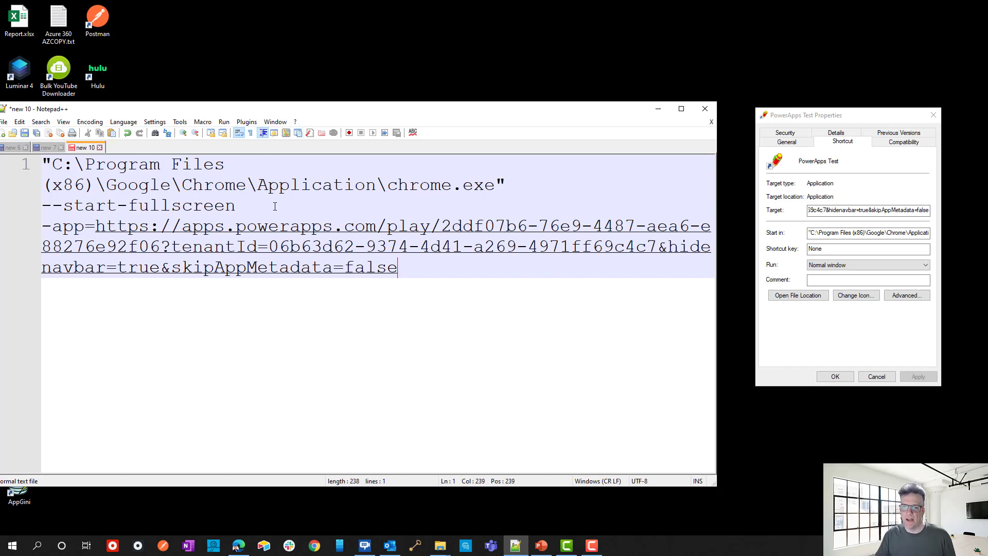
{"action": "left_click", "coordinate": [525, 185]}
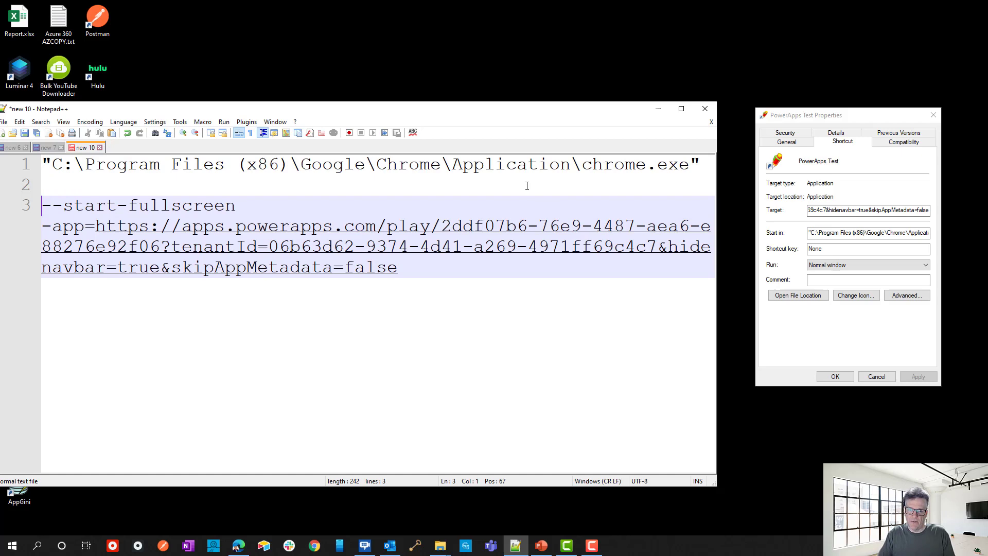
Add a dashed divider line and split --start-fullscreen and the -app URL onto separate lines.
{"action": "type", "text": "-----------------------"}
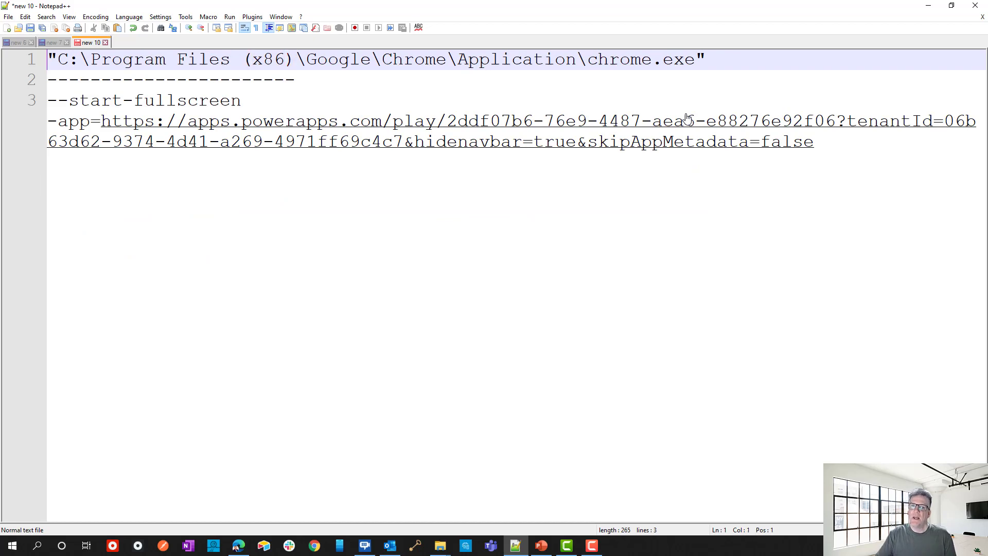
{"action": "left_click", "coordinate": [294, 79]}
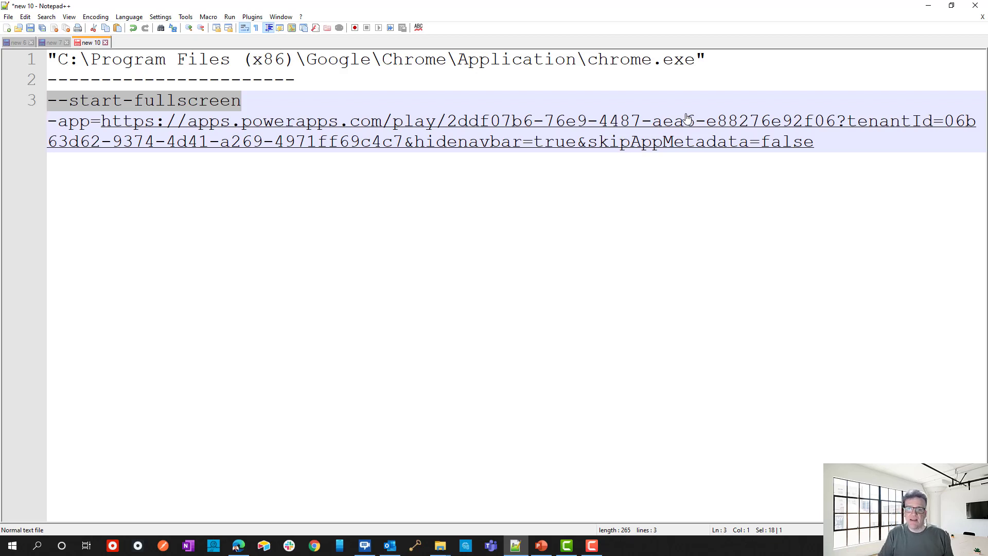
{"action": "key", "text": "Enter"}
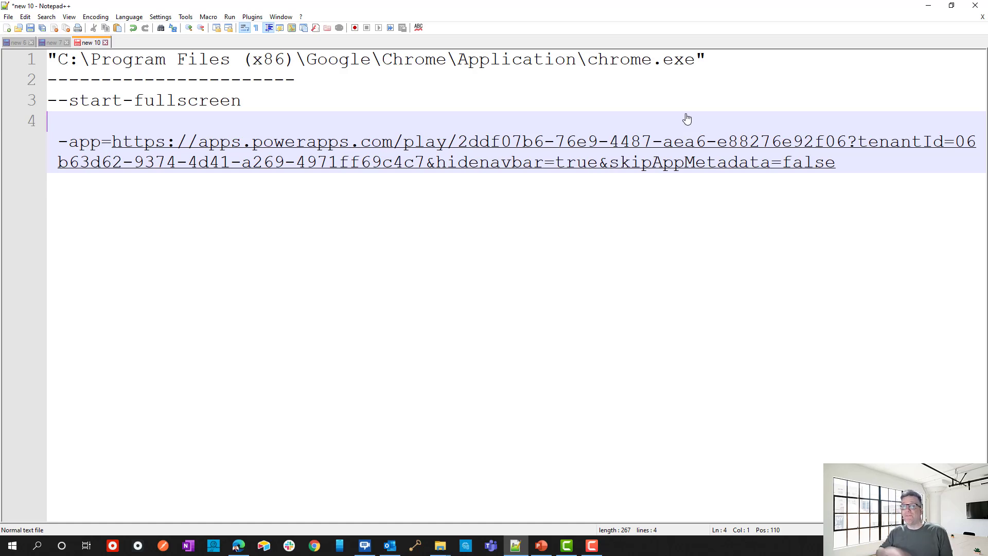
{"action": "key", "text": "Right"}
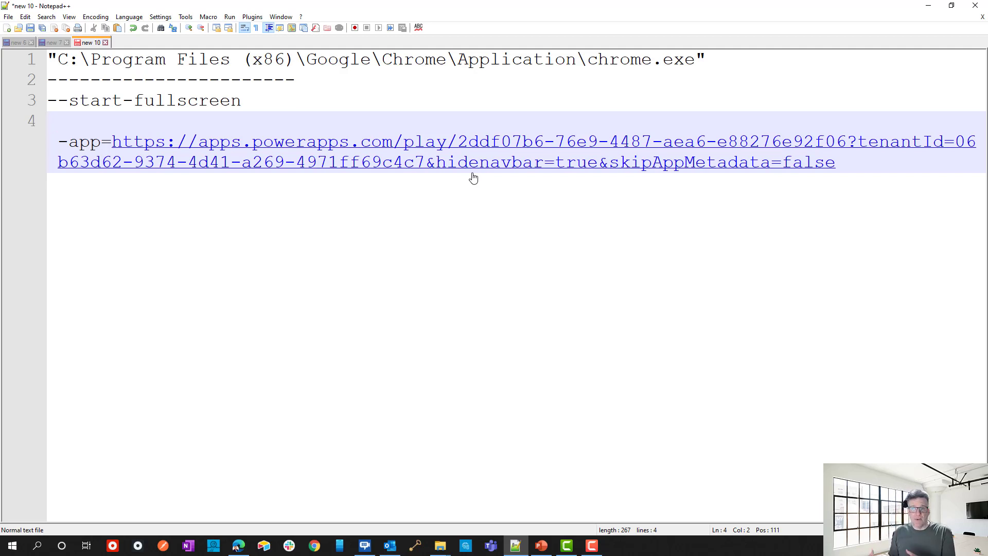
{"action": "mouse_move", "coordinate": [621, 175]}
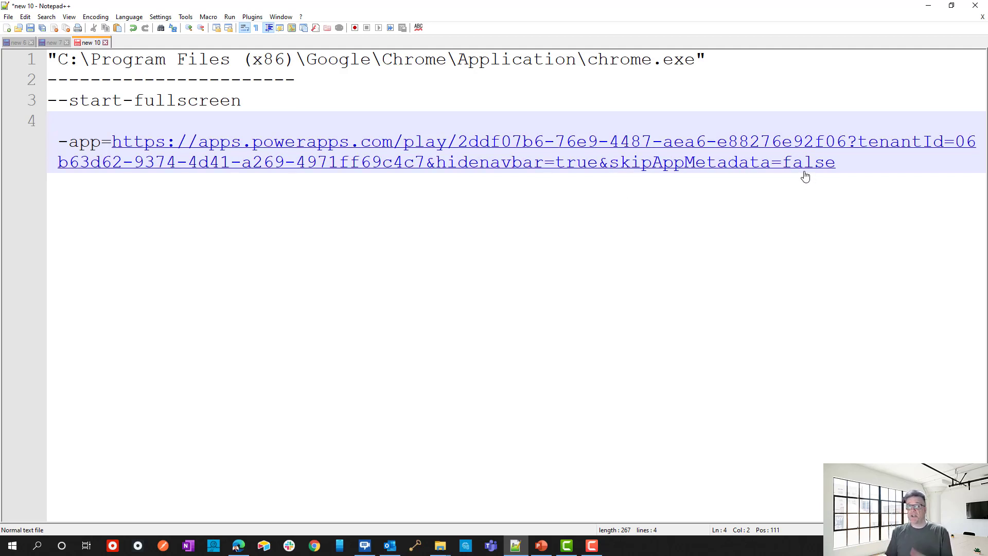
{"action": "mouse_move", "coordinate": [745, 177]}
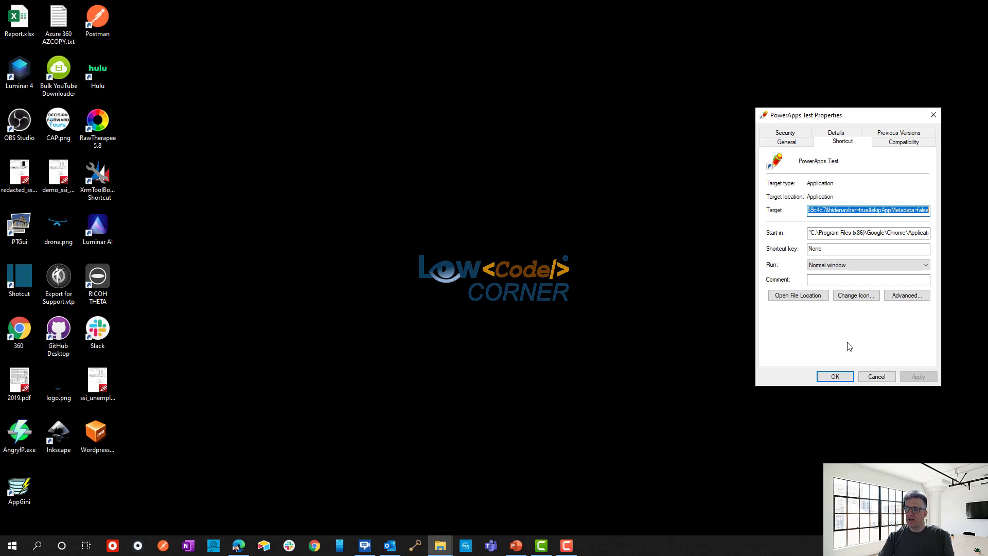
{"action": "mouse_move", "coordinate": [635, 267]}
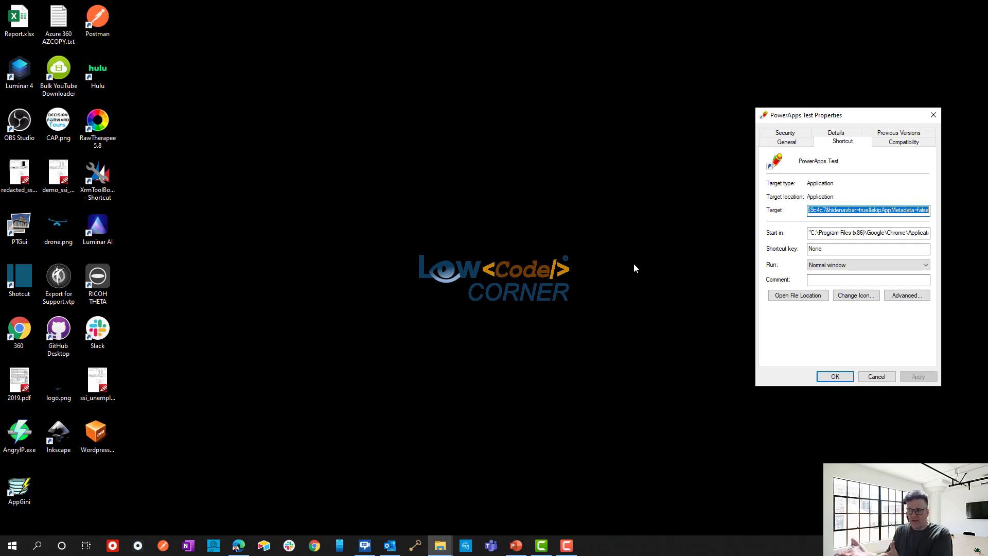
{"action": "mouse_move", "coordinate": [852, 118]}
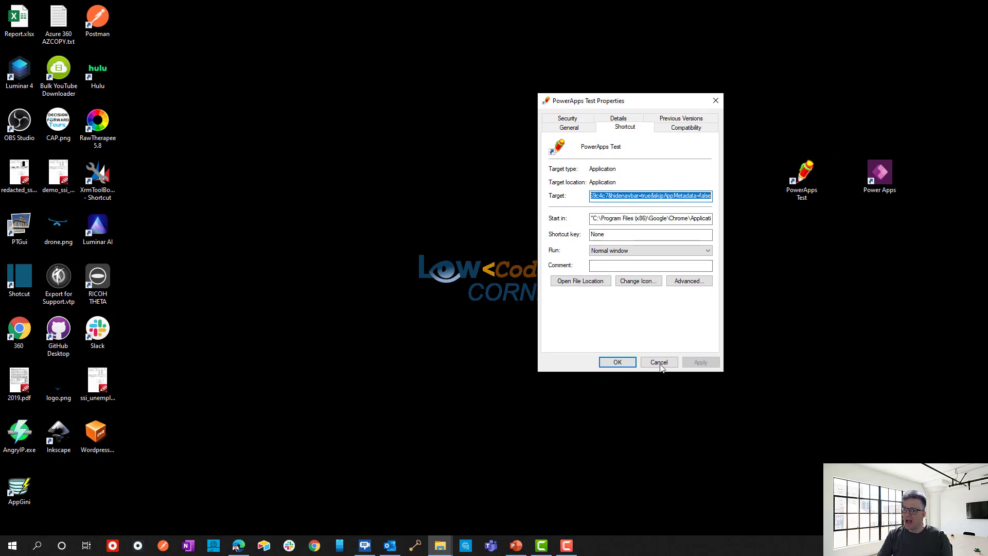
{"action": "mouse_move", "coordinate": [657, 374]}
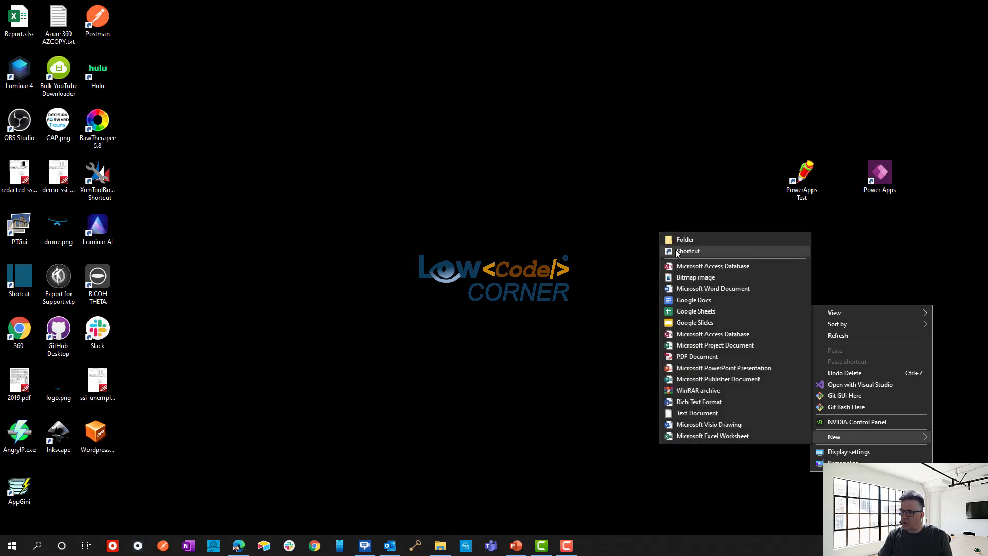
Create a desktop shortcut with the chrome.exe --start-fullscreen --app command line, named MY APP.
{"action": "left_click", "coordinate": [689, 251]}
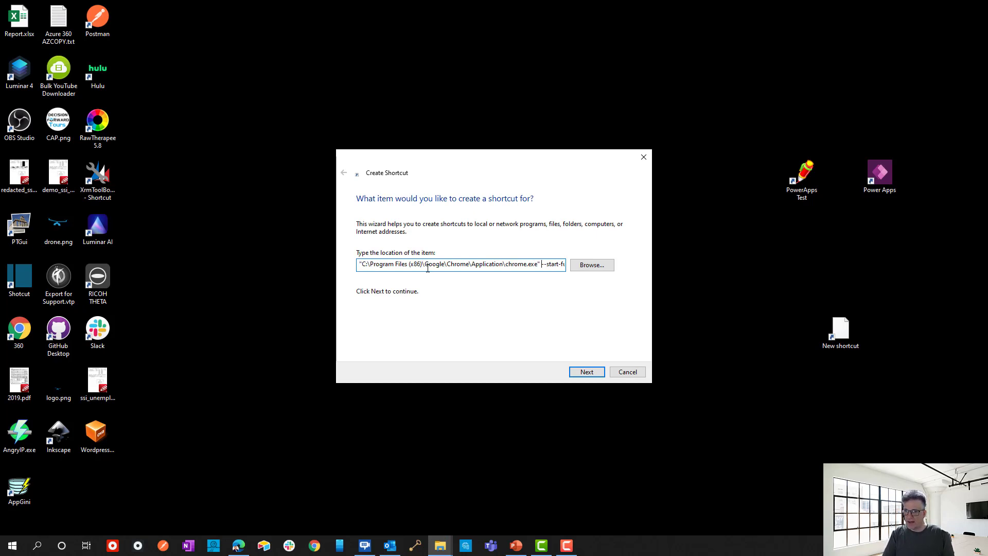
{"action": "type", "text": "--start-fullscreen --app=https:"}
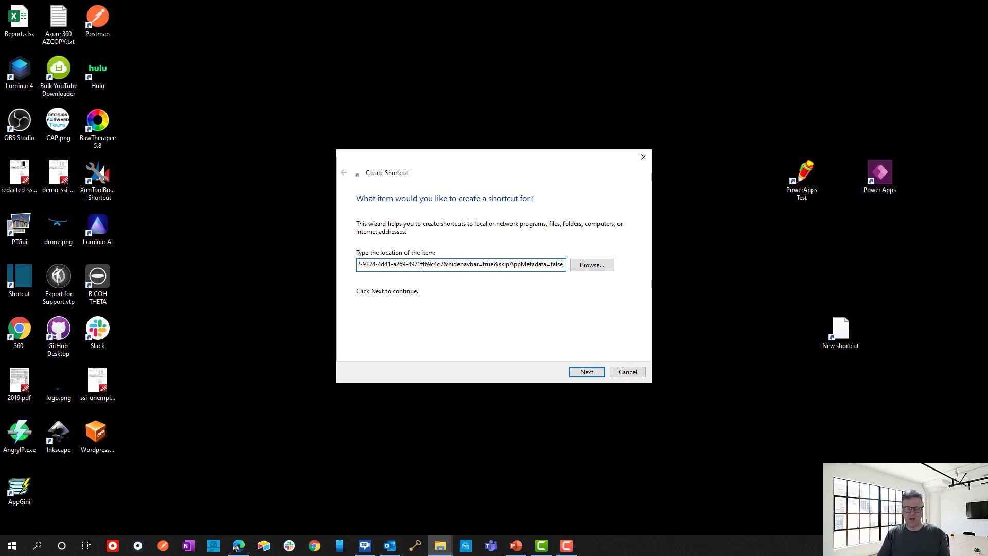
{"action": "left_click", "coordinate": [586, 371]}
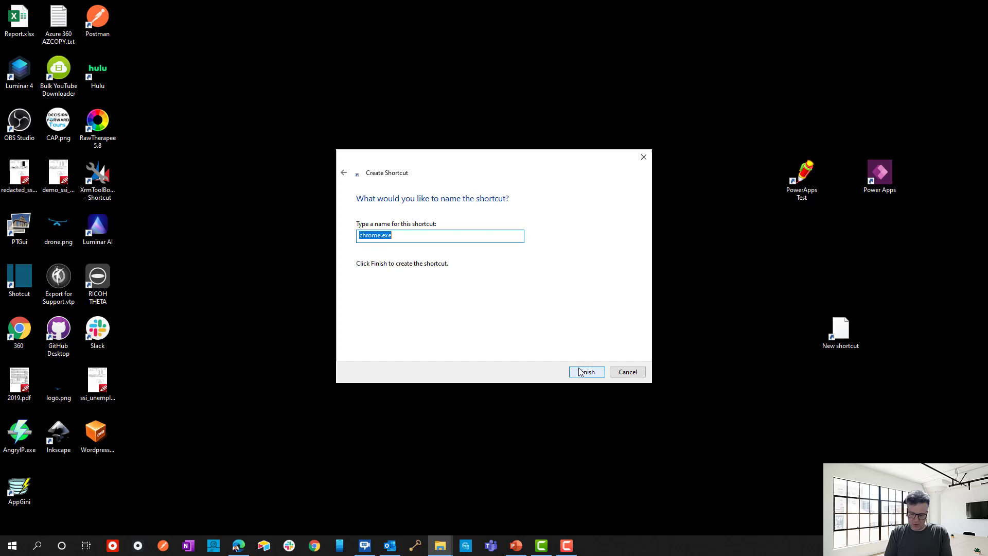
{"action": "type", "text": "MY APP"}
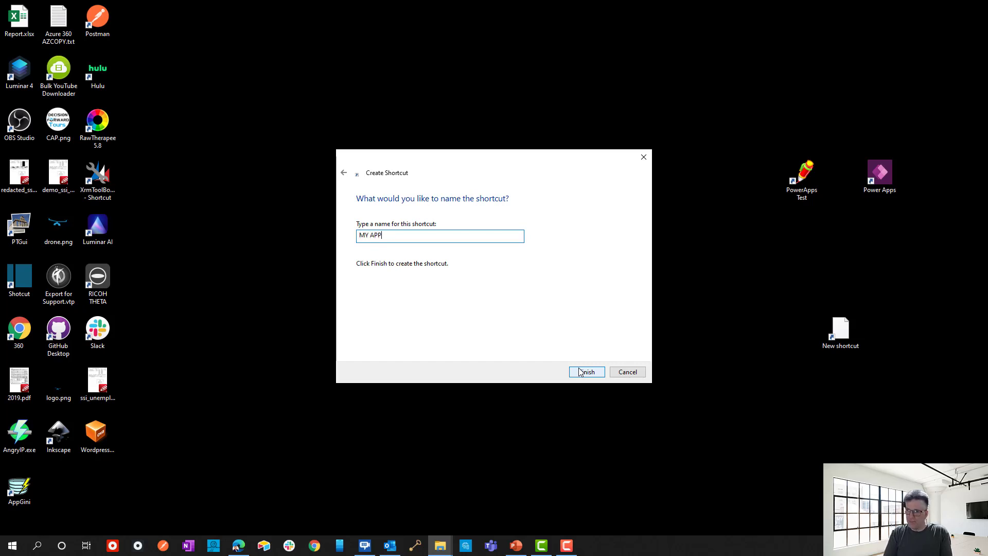
{"action": "left_click", "coordinate": [586, 371]}
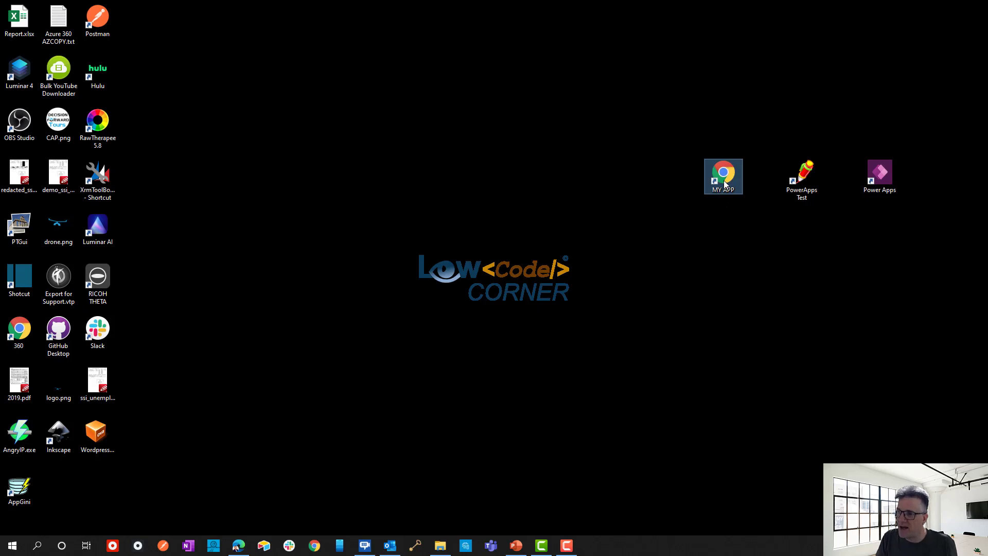
From the MY APP shortcut's properties, browse for a different icon file.
{"action": "right_click", "coordinate": [723, 176]}
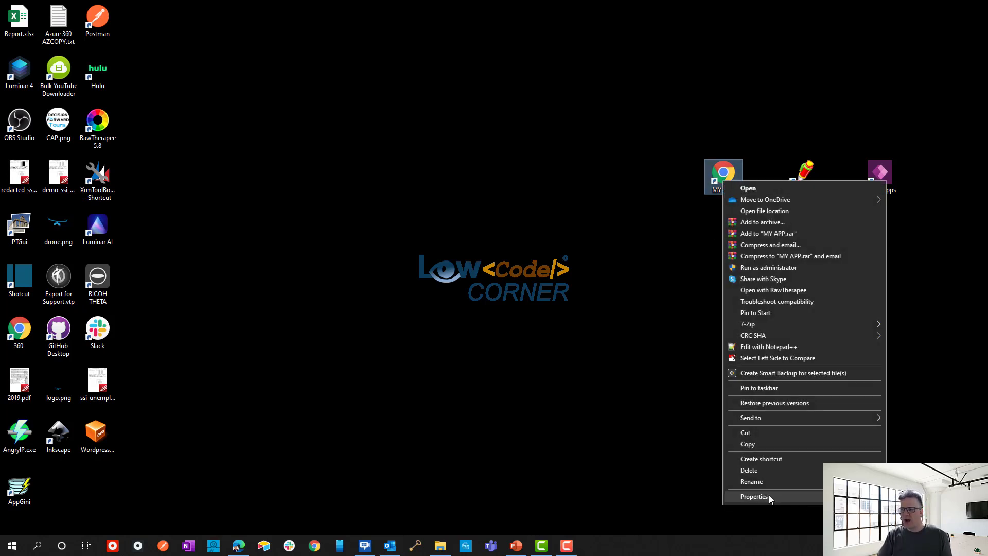
{"action": "left_click", "coordinate": [754, 496]}
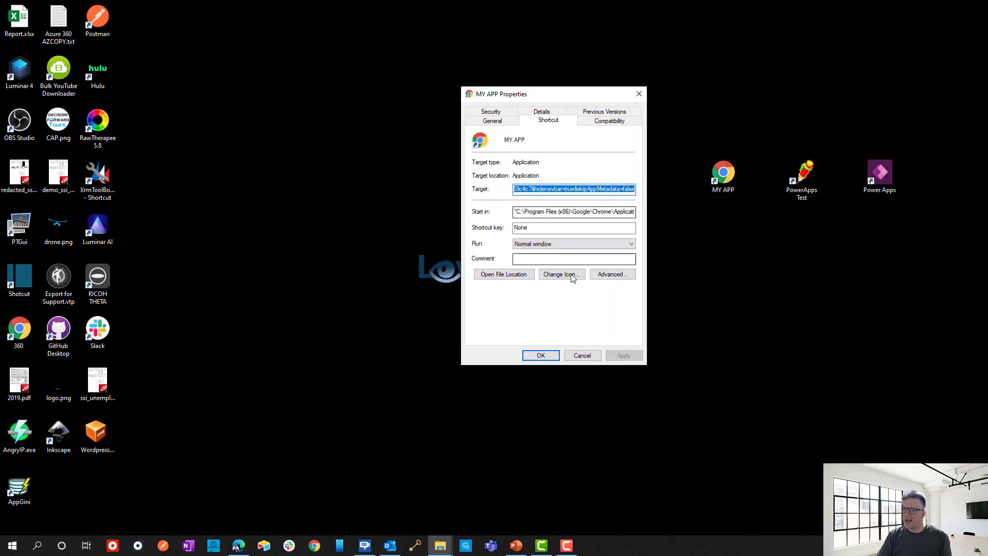
{"action": "left_click", "coordinate": [559, 273]}
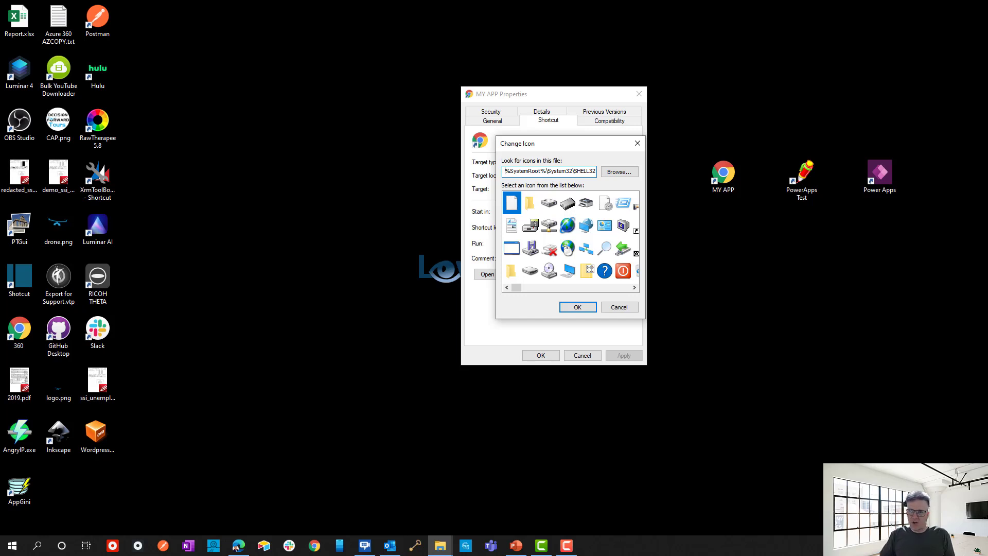
{"action": "scroll", "scroll_direction": "right", "scroll_amount": 3}
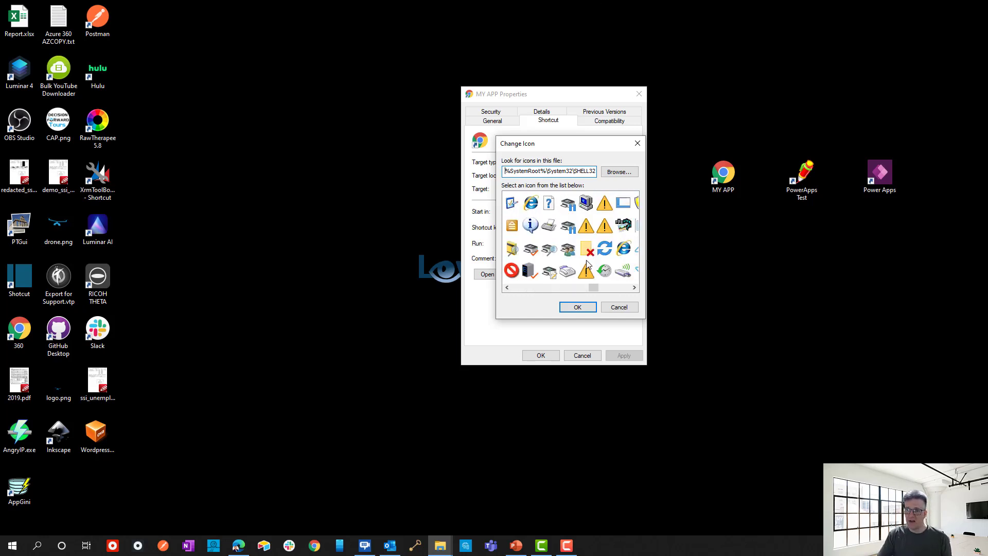
{"action": "left_click", "coordinate": [618, 171]}
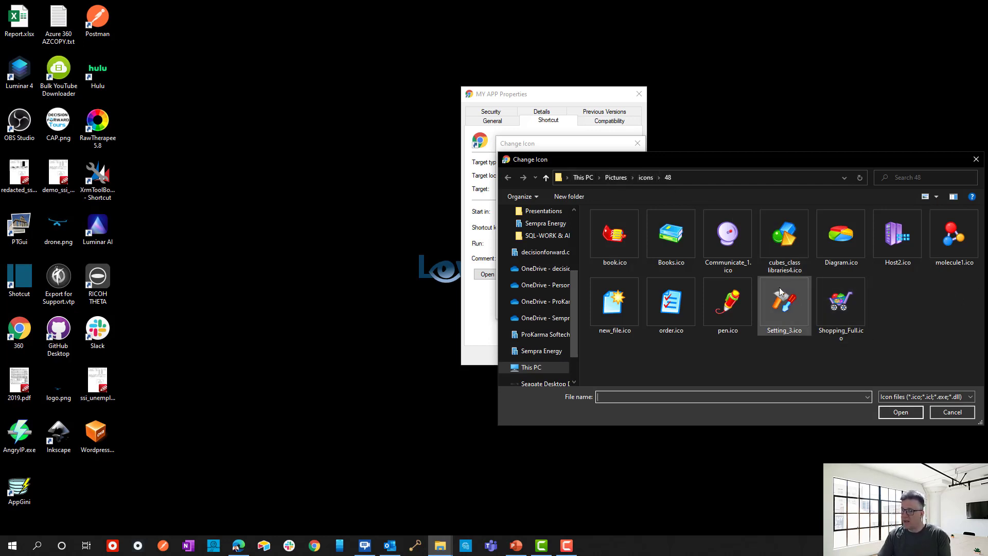
Choose pen.ico as the shortcut's icon and apply it.
{"action": "left_click", "coordinate": [727, 301]}
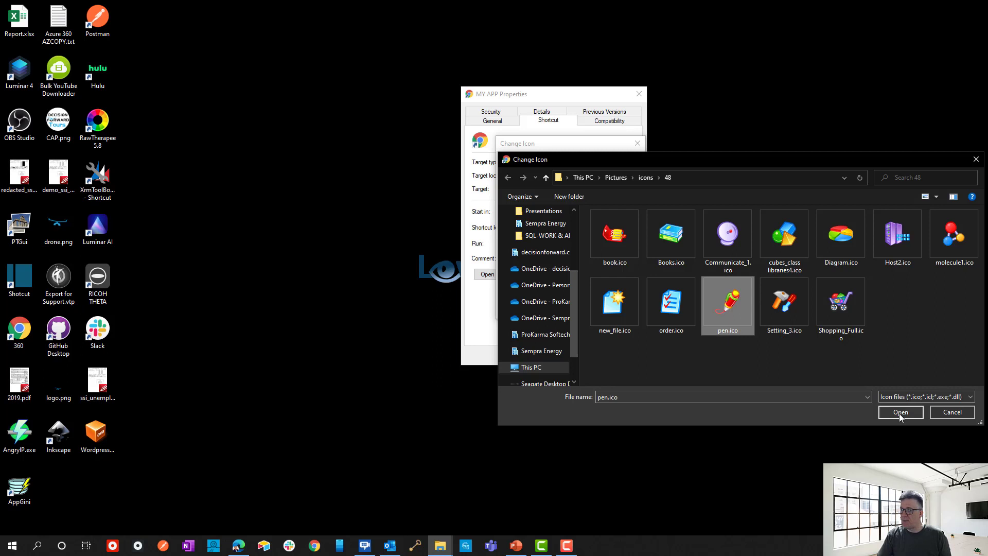
{"action": "left_click", "coordinate": [900, 411]}
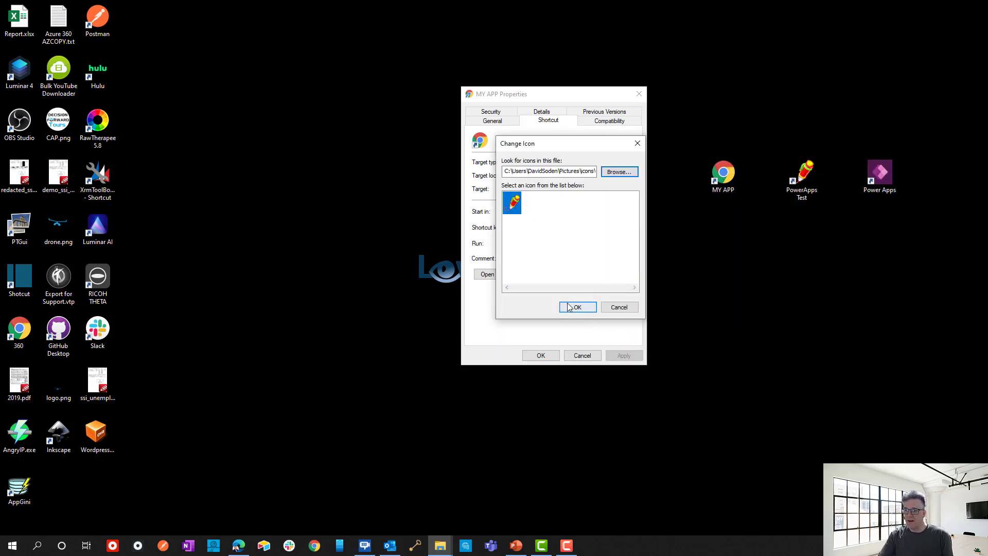
{"action": "left_click", "coordinate": [576, 307]}
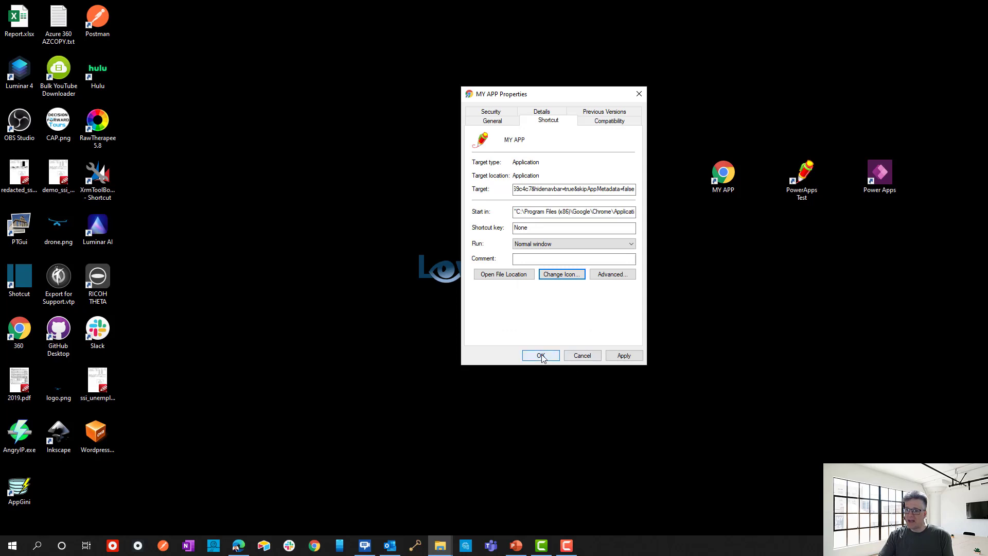
{"action": "left_click", "coordinate": [539, 356]}
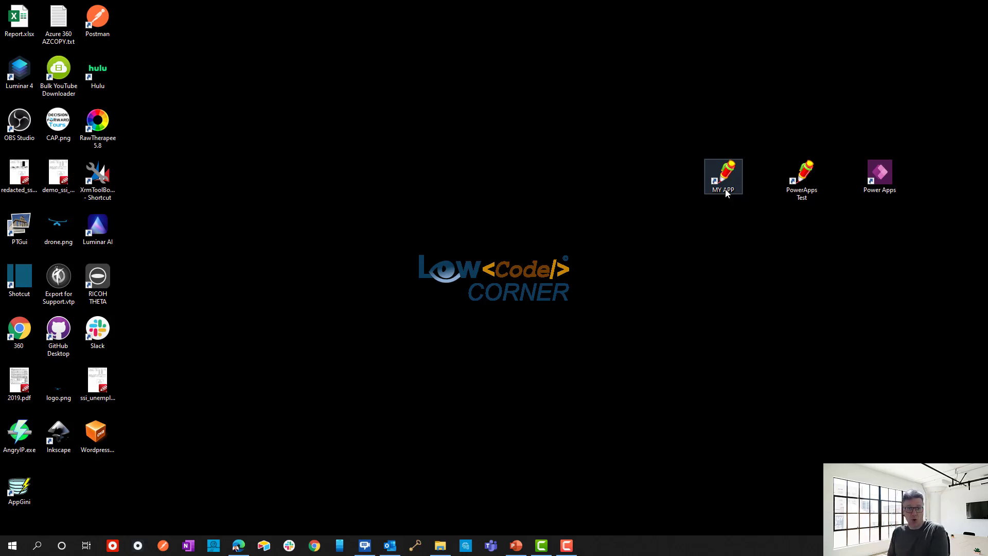
{"action": "mouse_move", "coordinate": [756, 205]}
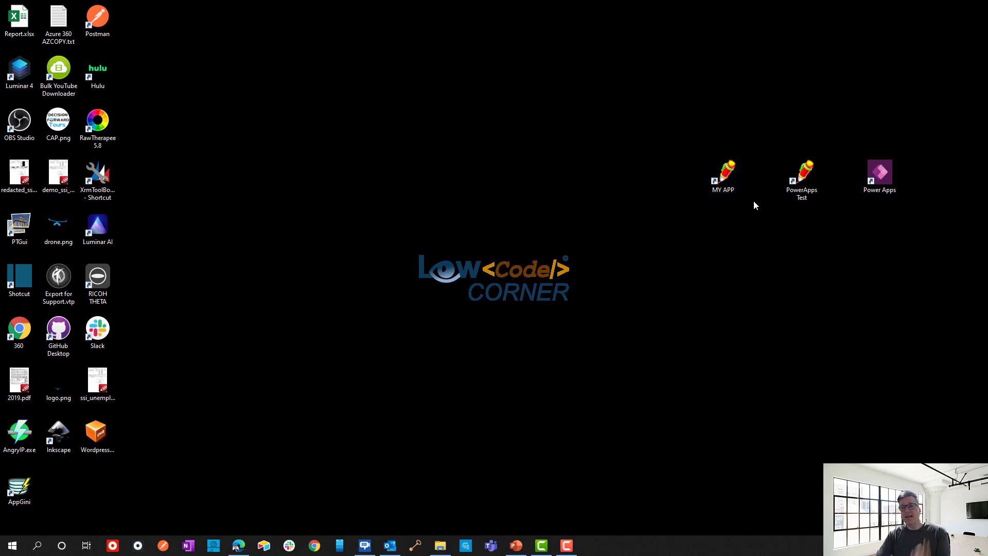
{"action": "mouse_move", "coordinate": [596, 469]}
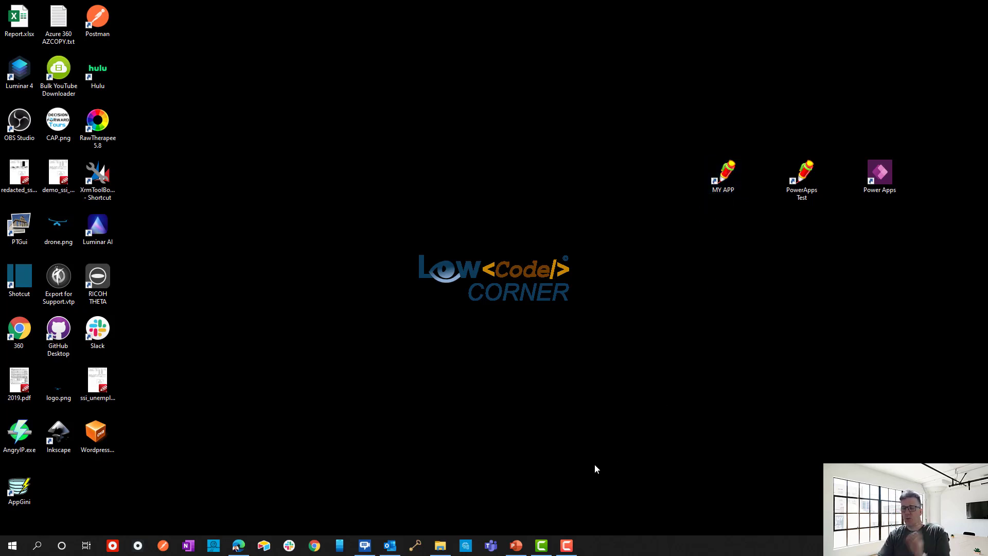
{"action": "mouse_move", "coordinate": [440, 545]}
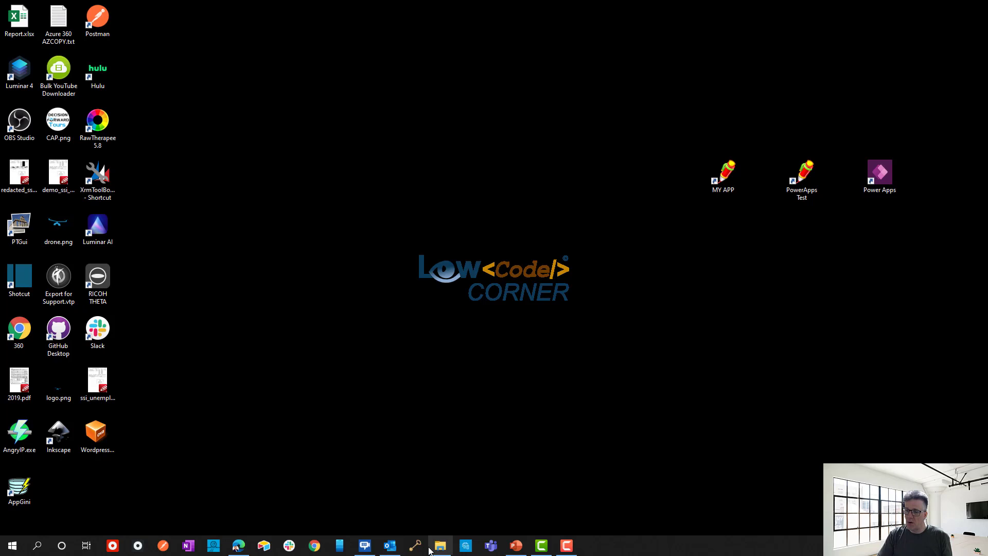
{"action": "left_click", "coordinate": [313, 545]}
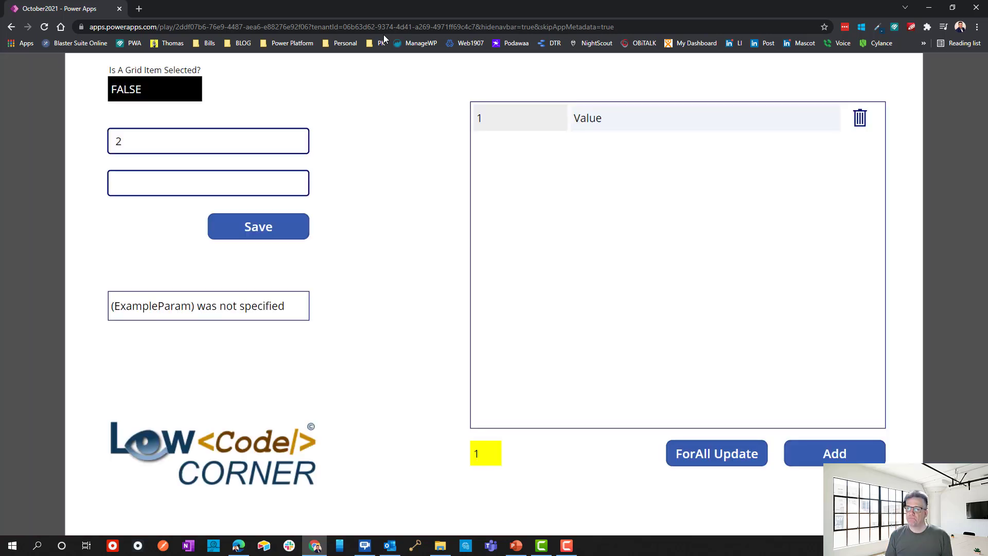
Select and copy the word ExampleParam from the app's 'was not specified' message.
{"action": "left_click", "coordinate": [284, 306]}
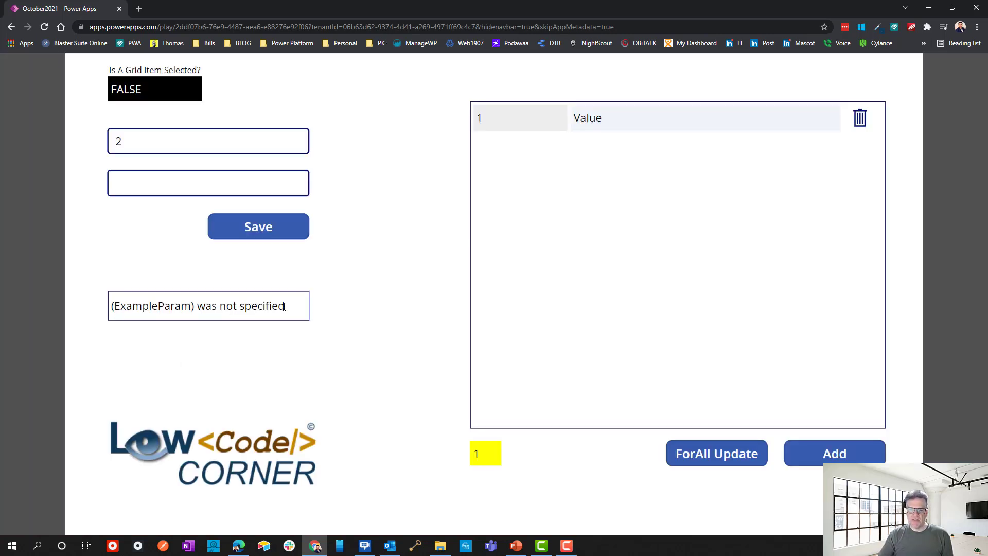
{"action": "double_click", "coordinate": [151, 306]}
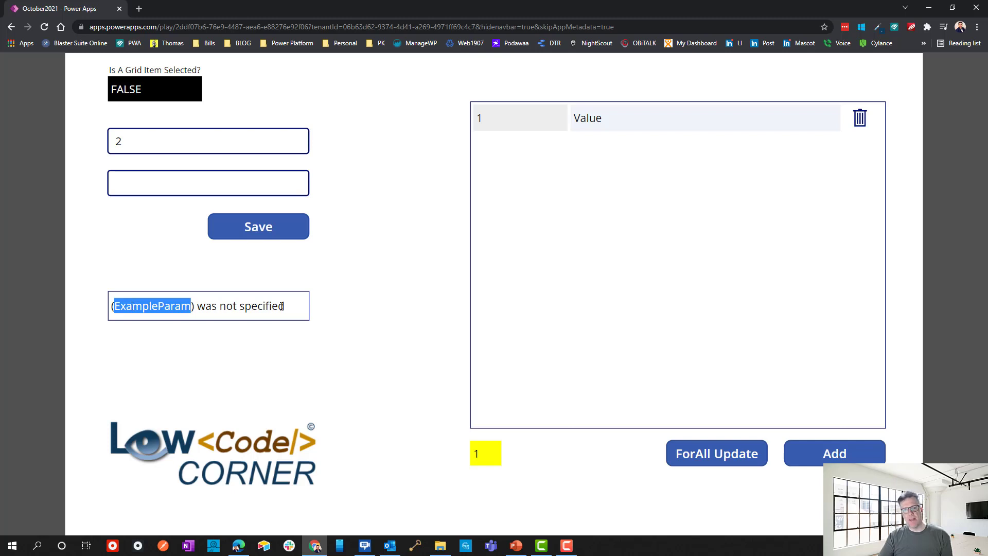
{"action": "key", "text": "ctrl+a"}
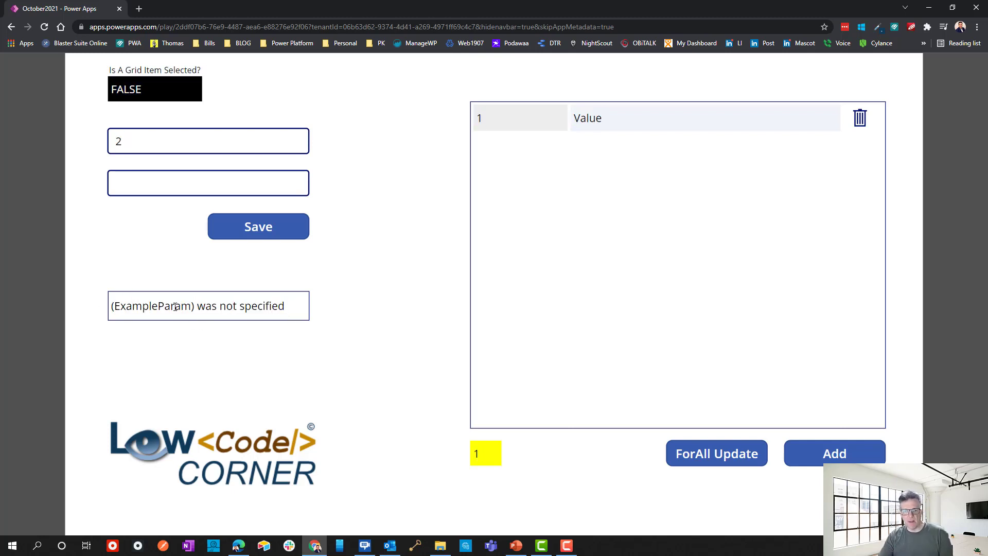
{"action": "double_click", "coordinate": [151, 305]}
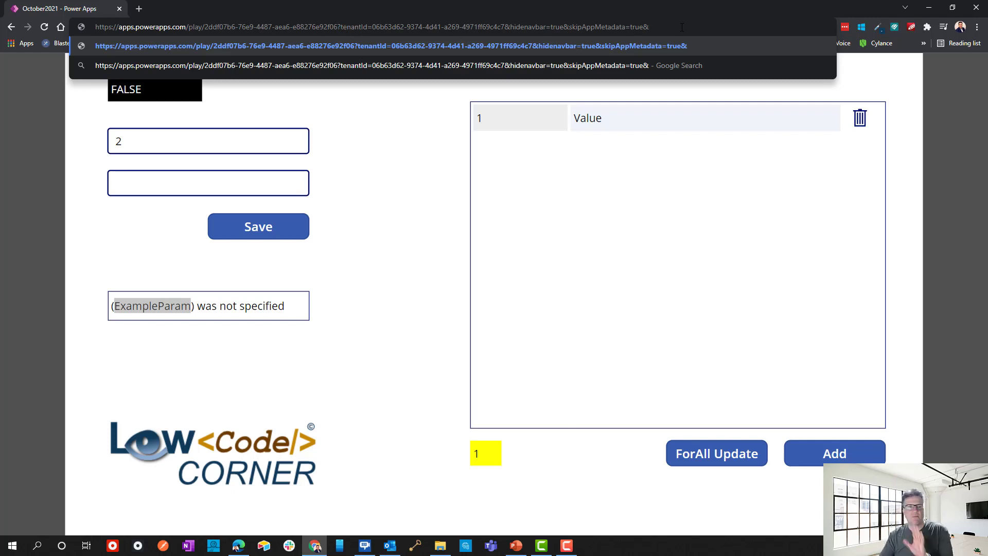
Append &ExampleParam=my%20video%20value to the app URL and reload so the message shows 'my video value'.
{"action": "type", "text": "ExampleParam"}
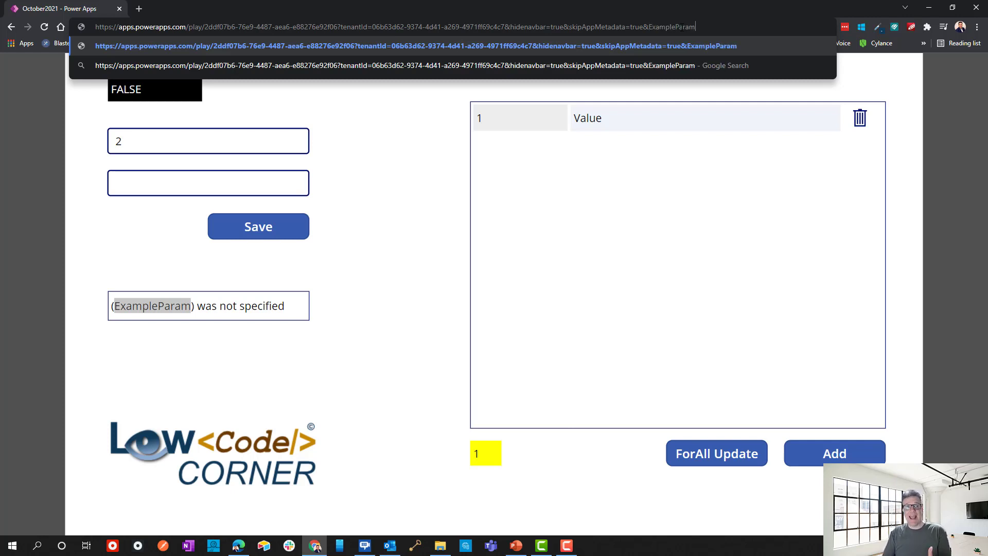
{"action": "type", "text": "="}
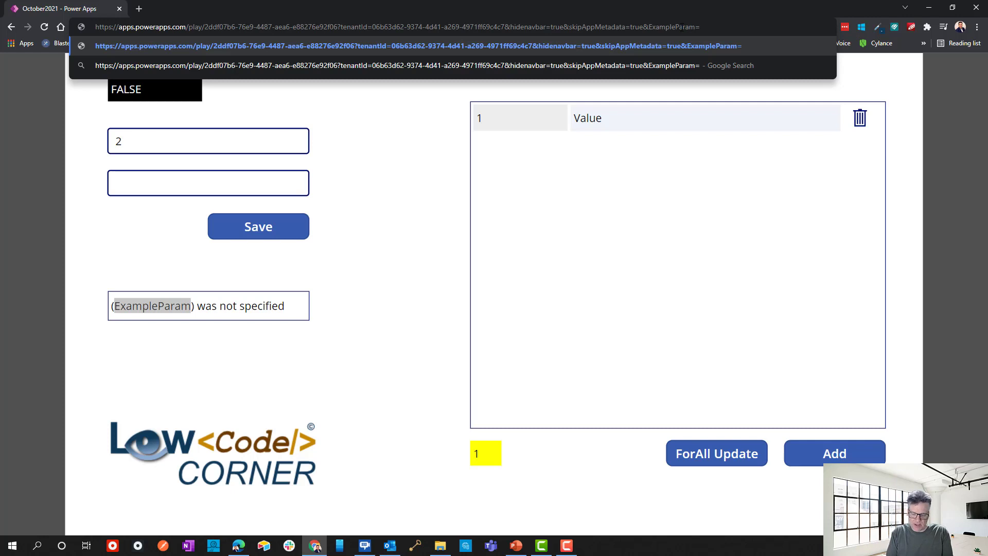
{"action": "type", "text": "my video"}
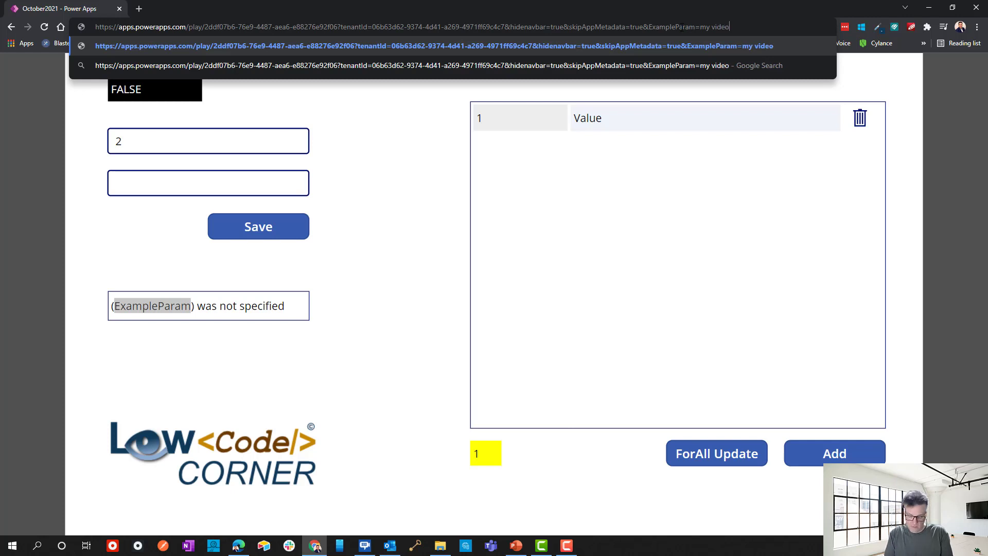
{"action": "type", "text": "value"}
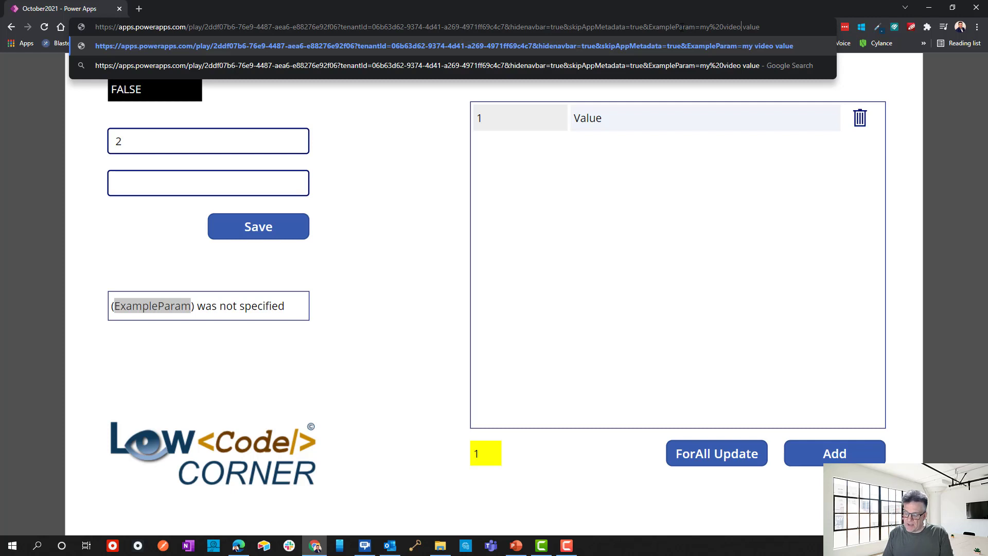
{"action": "type", "text": "%20"}
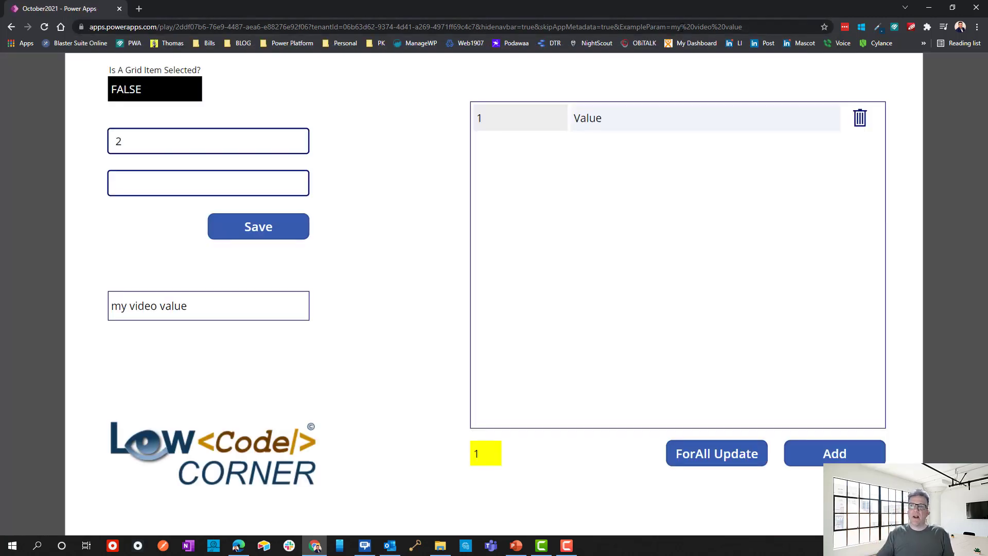
{"action": "mouse_move", "coordinate": [309, 328]}
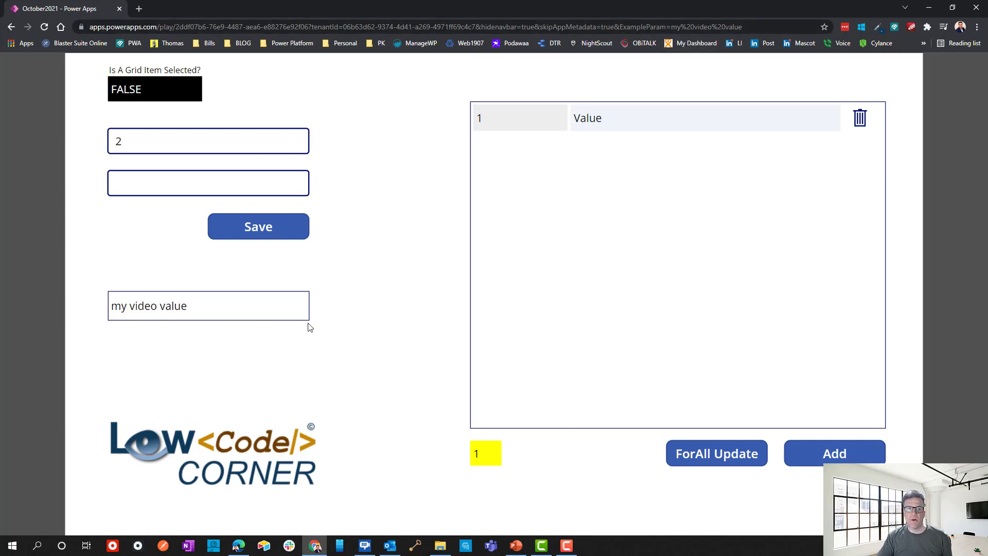
{"action": "key", "text": "ctrl+a"}
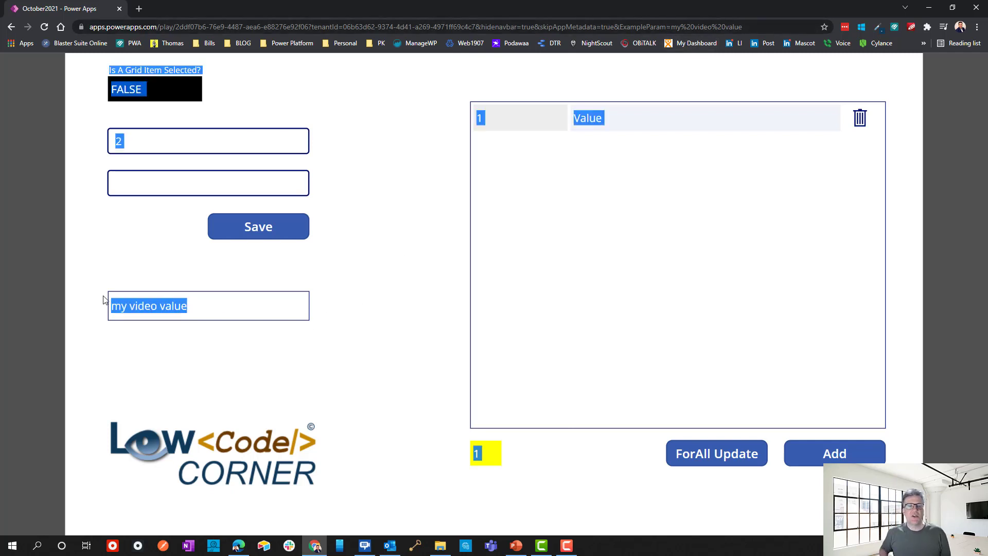